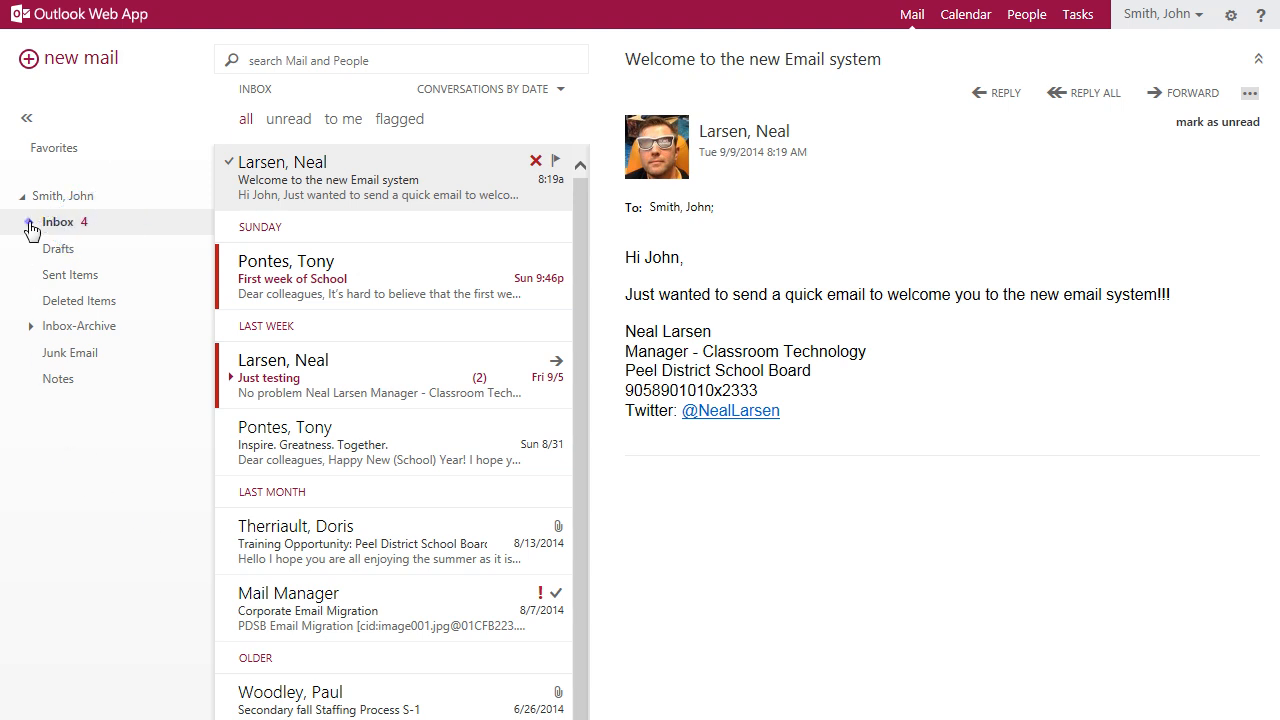
Step: Expand the Inbox to show its Important and Personal subfolders
{"action": "left_click", "coordinate": [30, 224]}
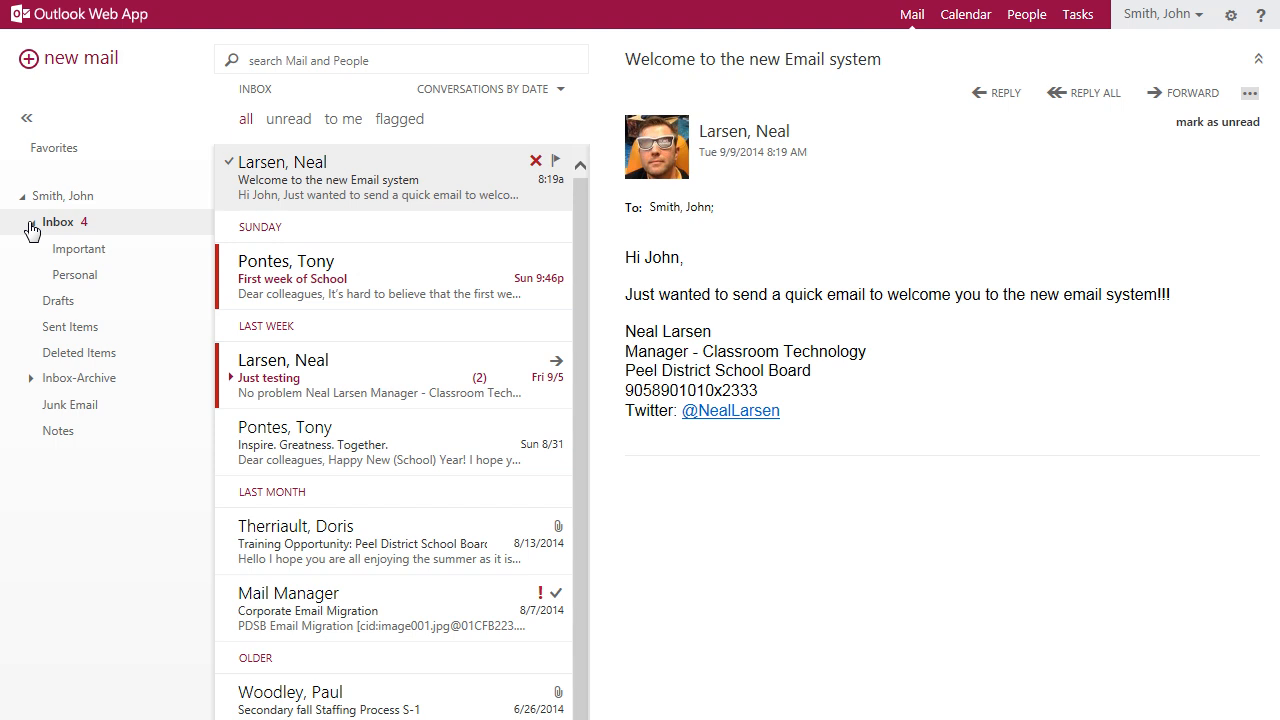
{"action": "mouse_move", "coordinate": [232, 384]}
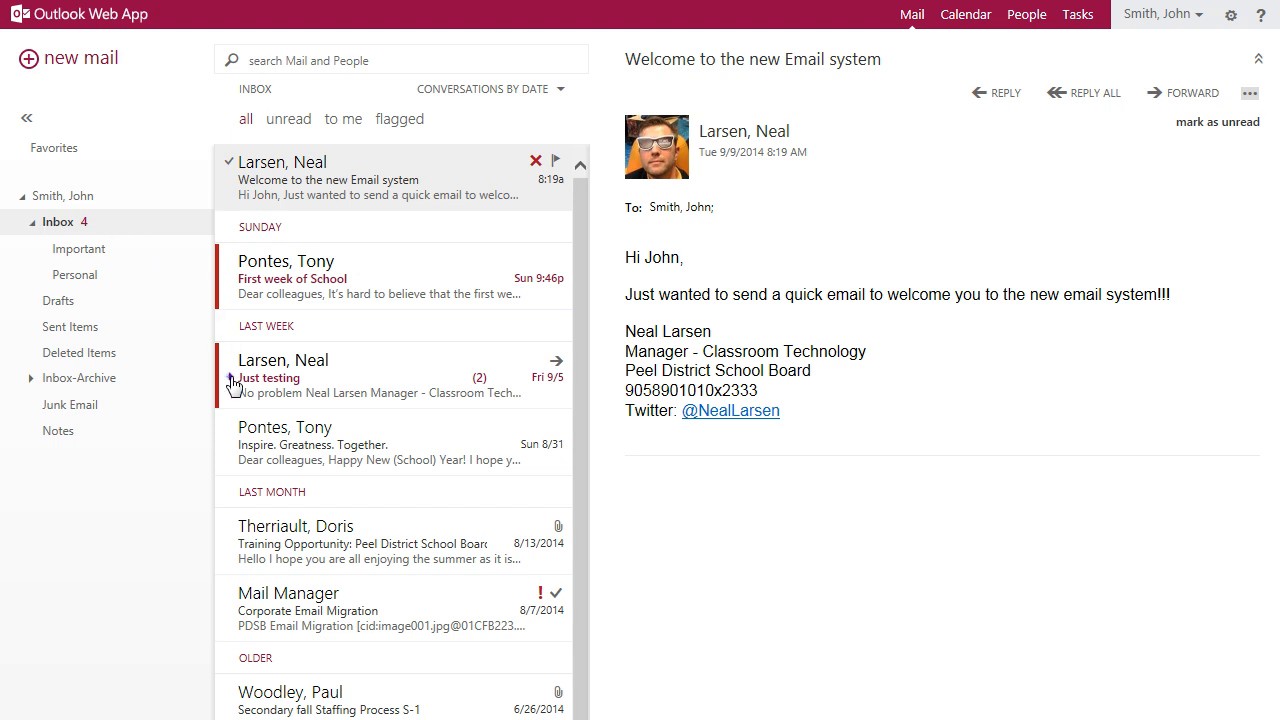
Step: View the Just testing conversation, then turn Conversations off to list individual messages
{"action": "left_click", "coordinate": [284, 376]}
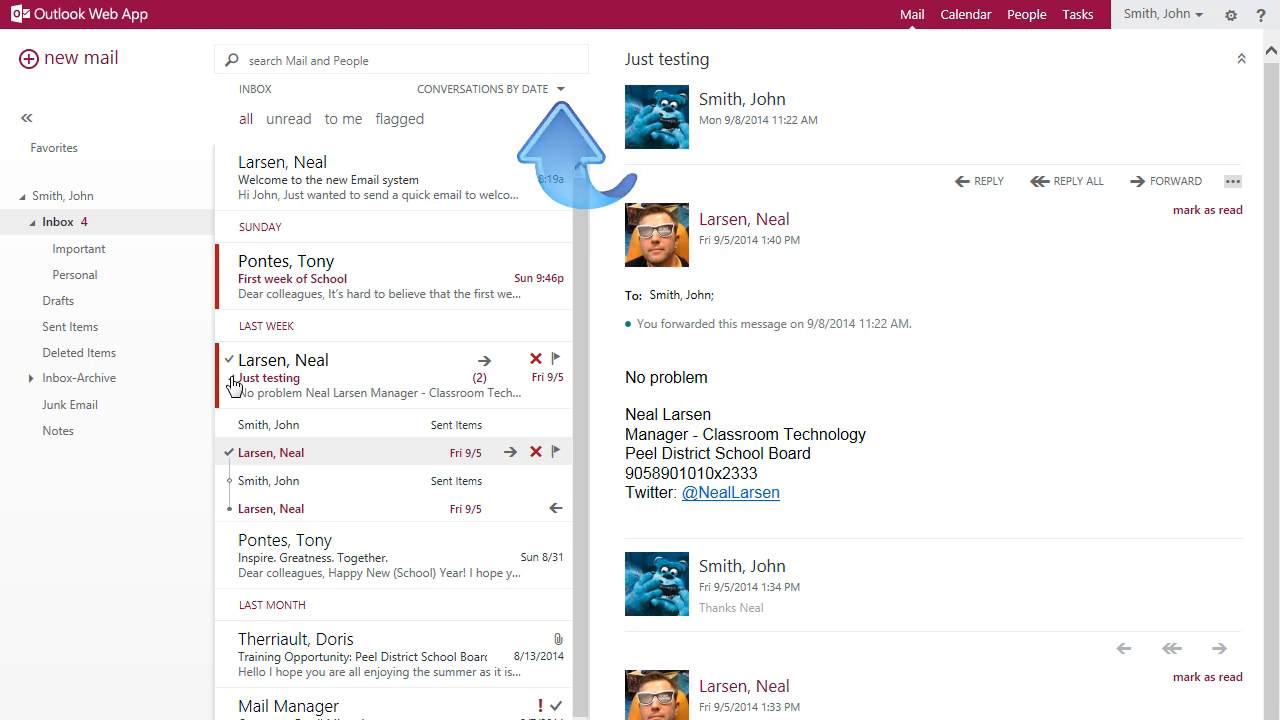
{"action": "mouse_move", "coordinate": [444, 340]}
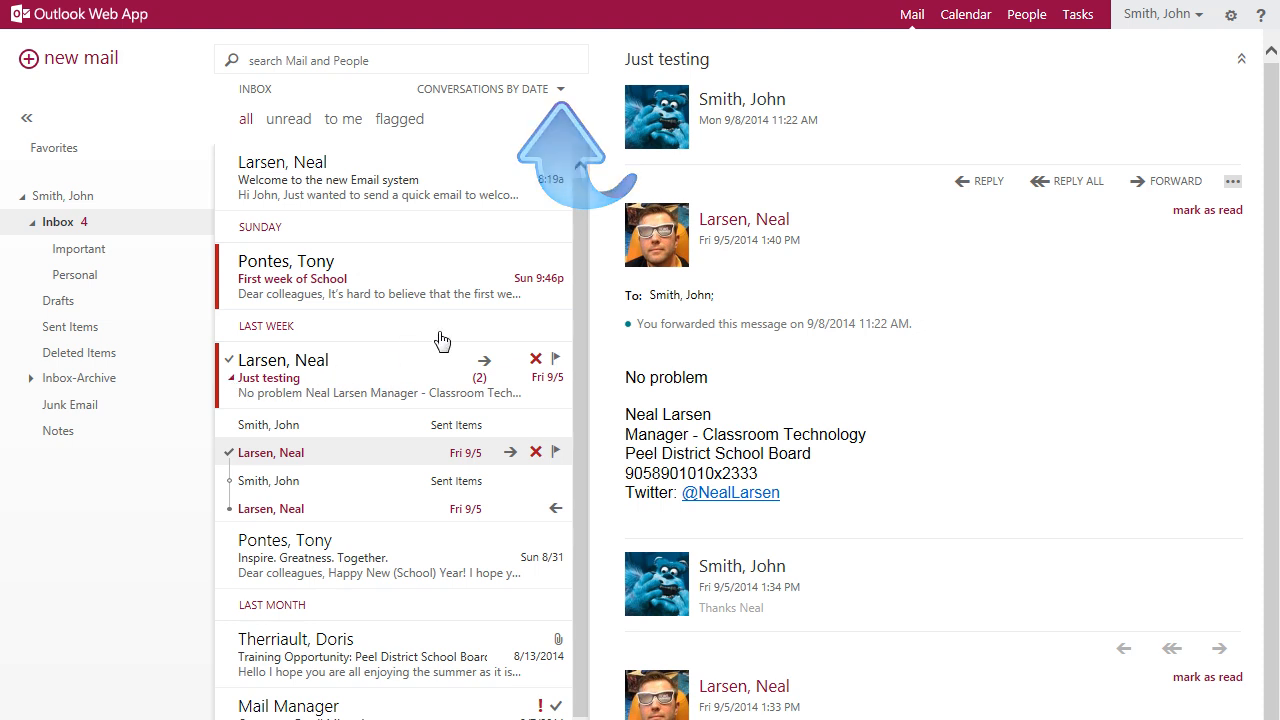
{"action": "left_click", "coordinate": [560, 88]}
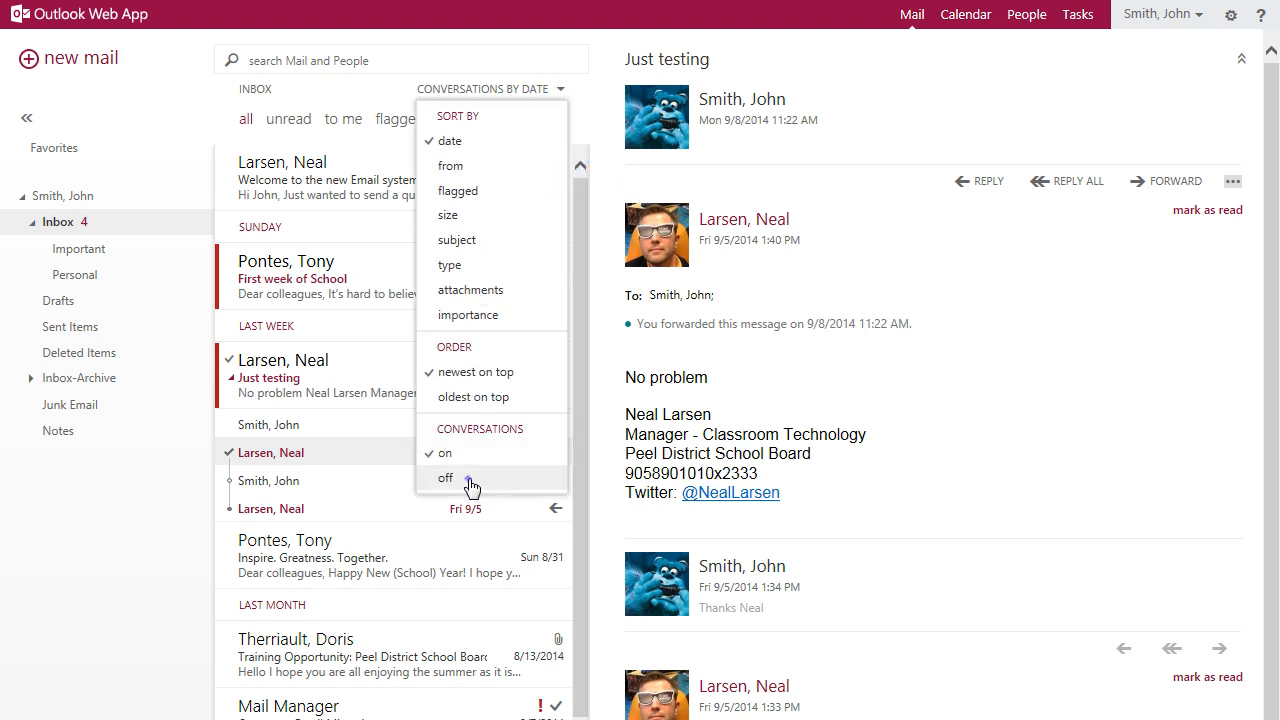
{"action": "left_click", "coordinate": [444, 478]}
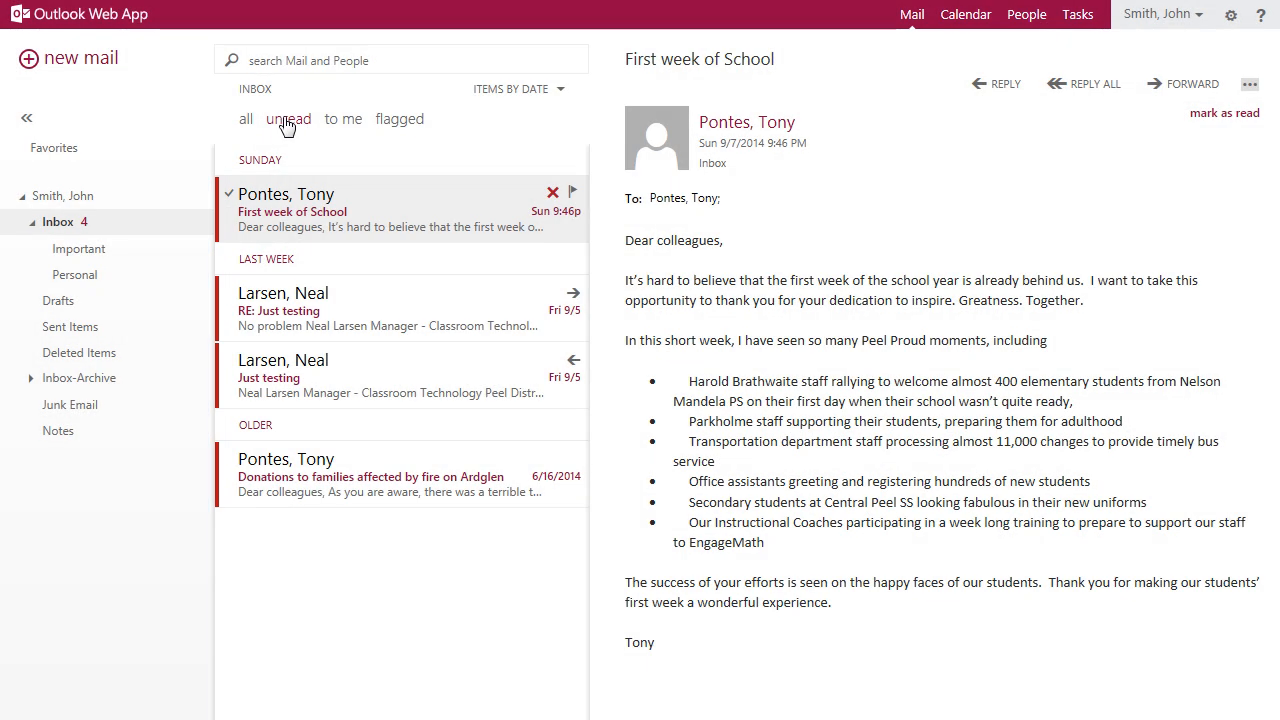
Step: Switch the message list filter back to all, with the welcome message open
{"action": "left_click", "coordinate": [244, 120]}
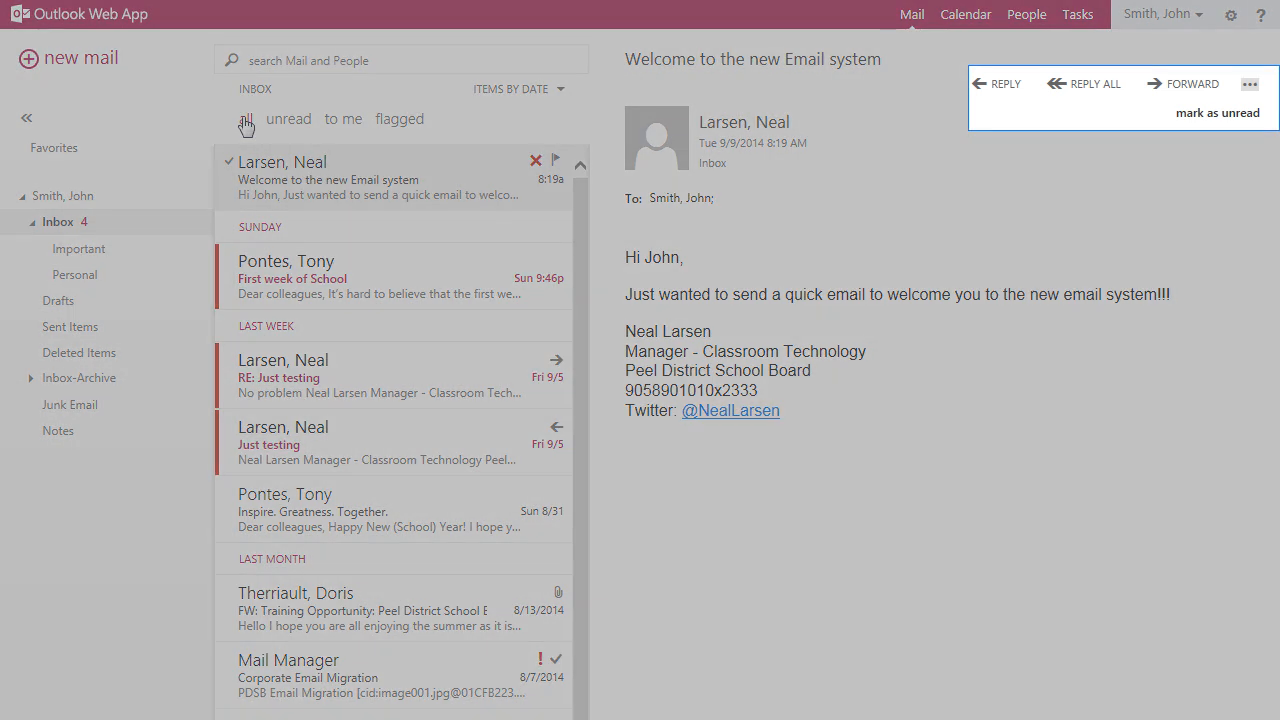
{"action": "mouse_move", "coordinate": [1216, 104]}
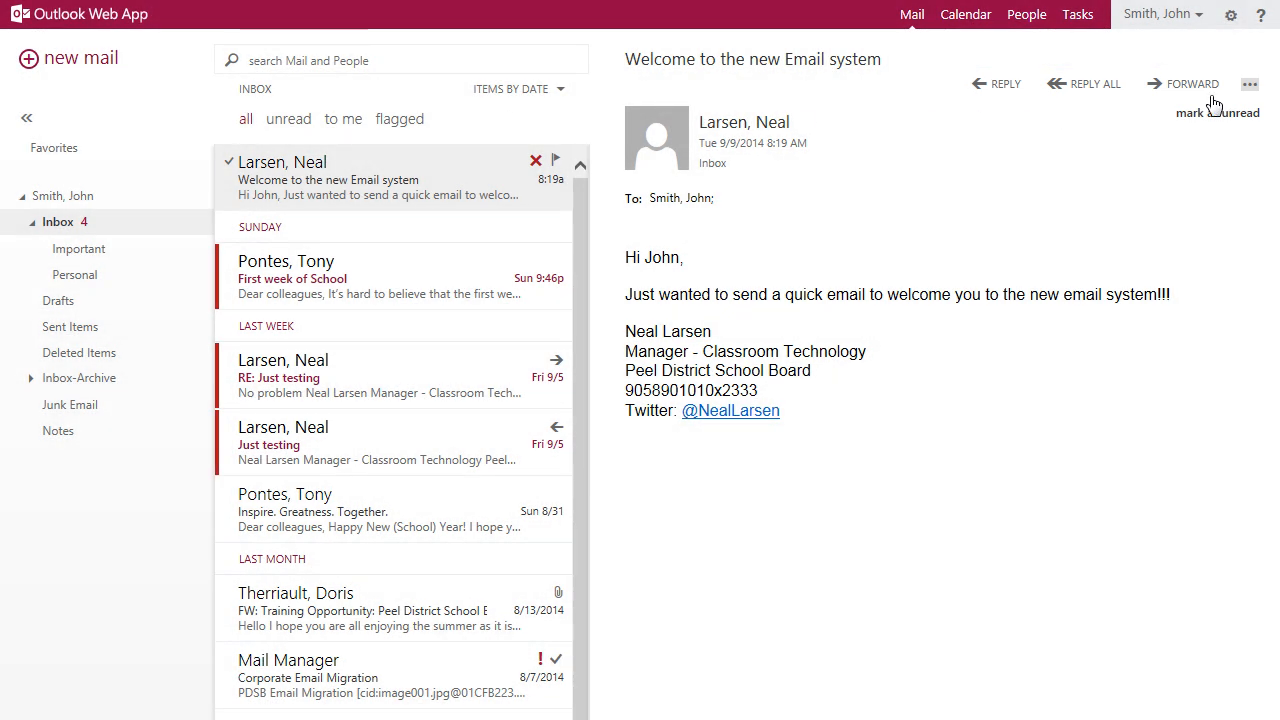
{"action": "left_click", "coordinate": [1248, 84]}
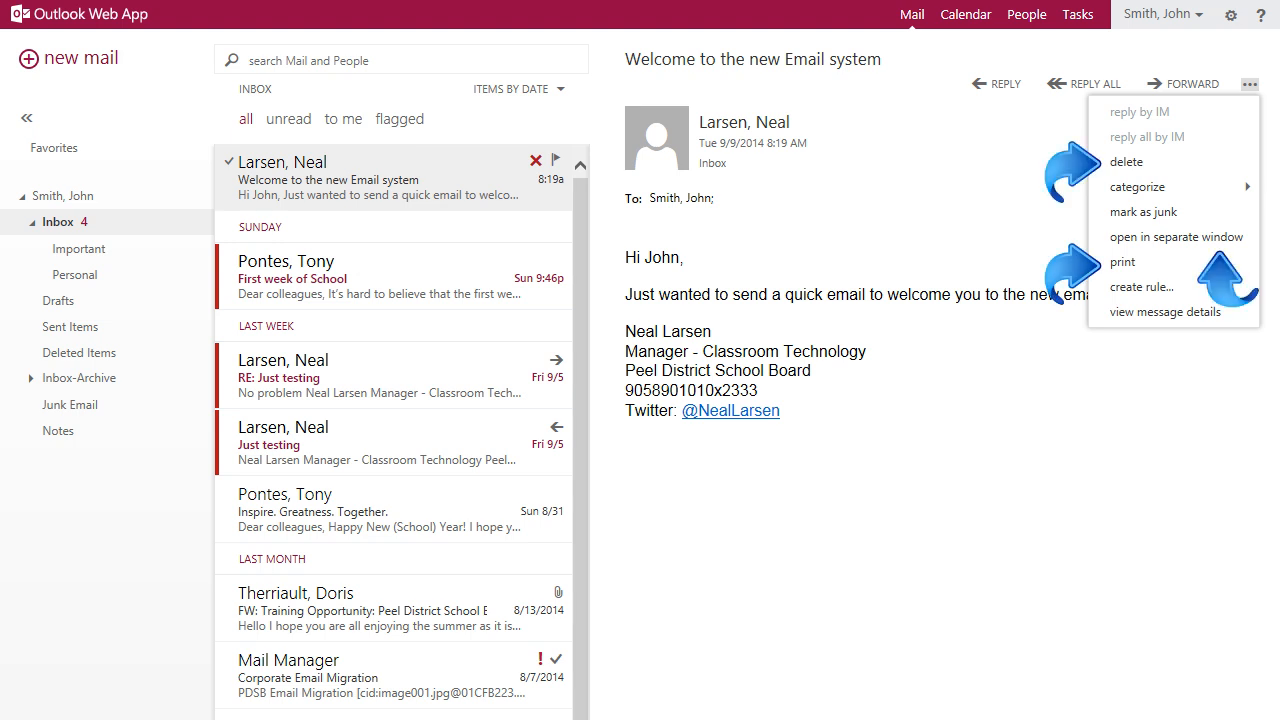
{"action": "left_click", "coordinate": [1248, 84]}
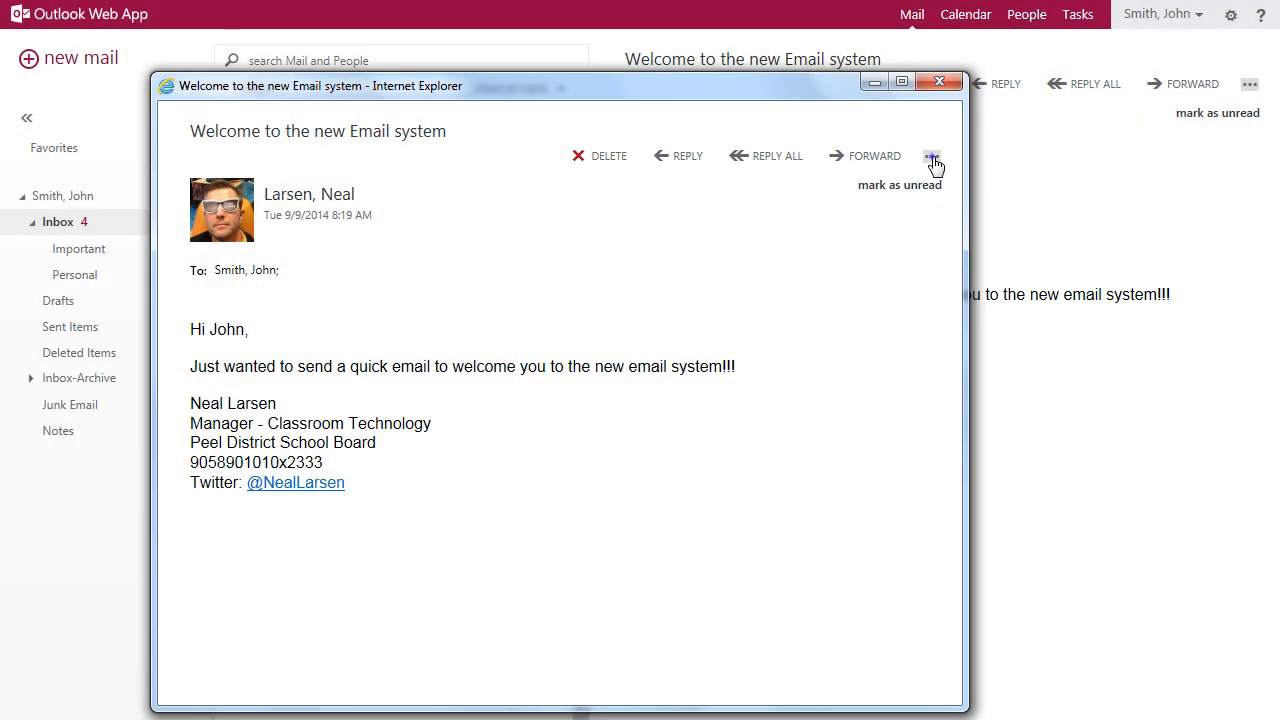
{"action": "left_click", "coordinate": [932, 156]}
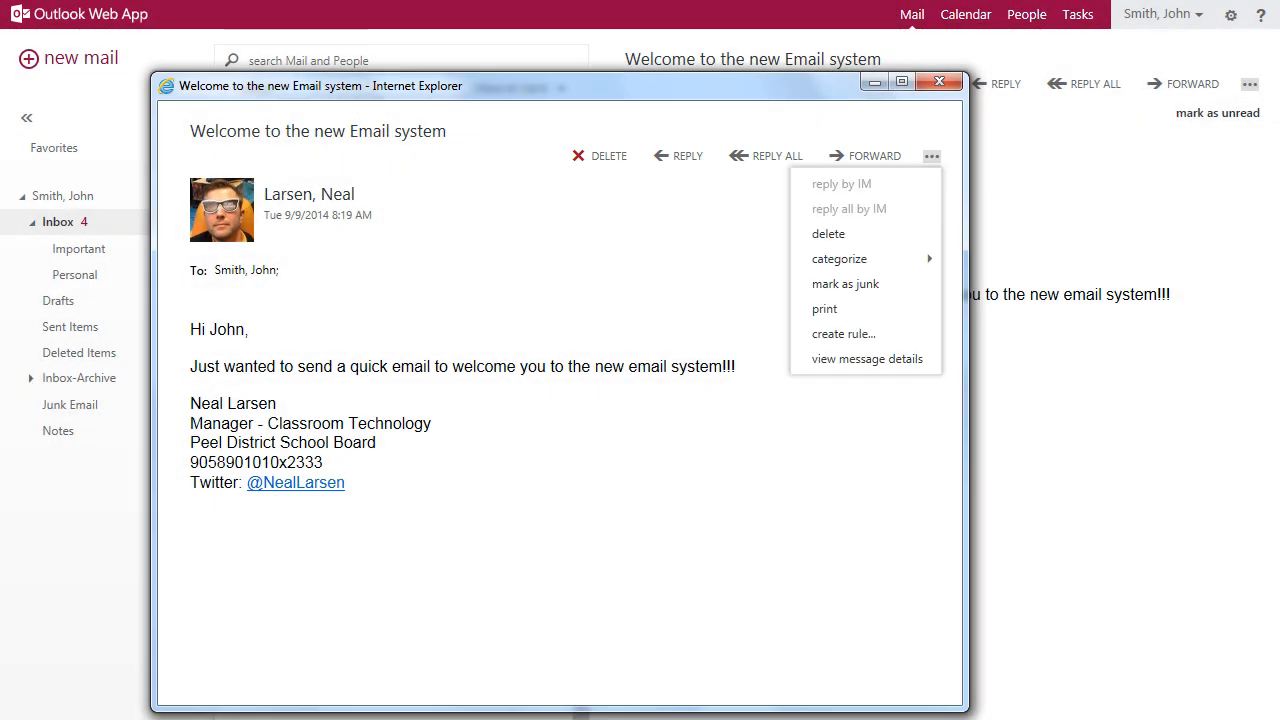
{"action": "left_click", "coordinate": [936, 84]}
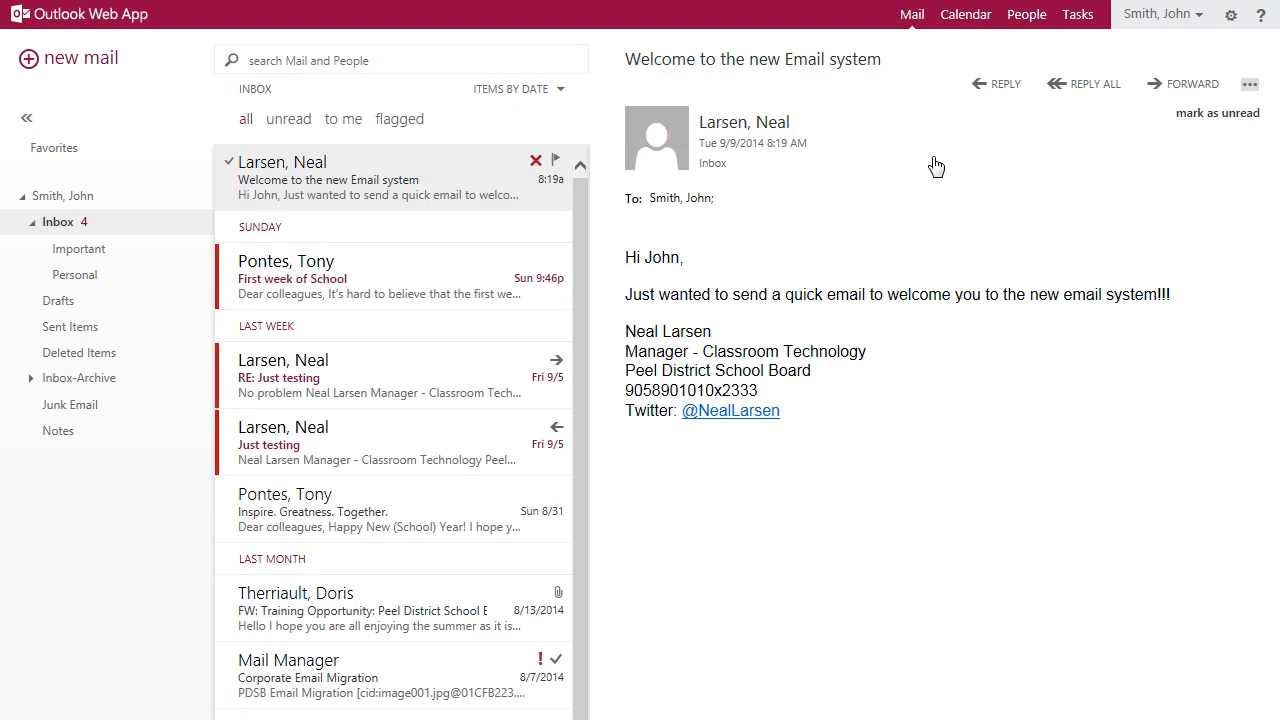
{"action": "mouse_move", "coordinate": [494, 162]}
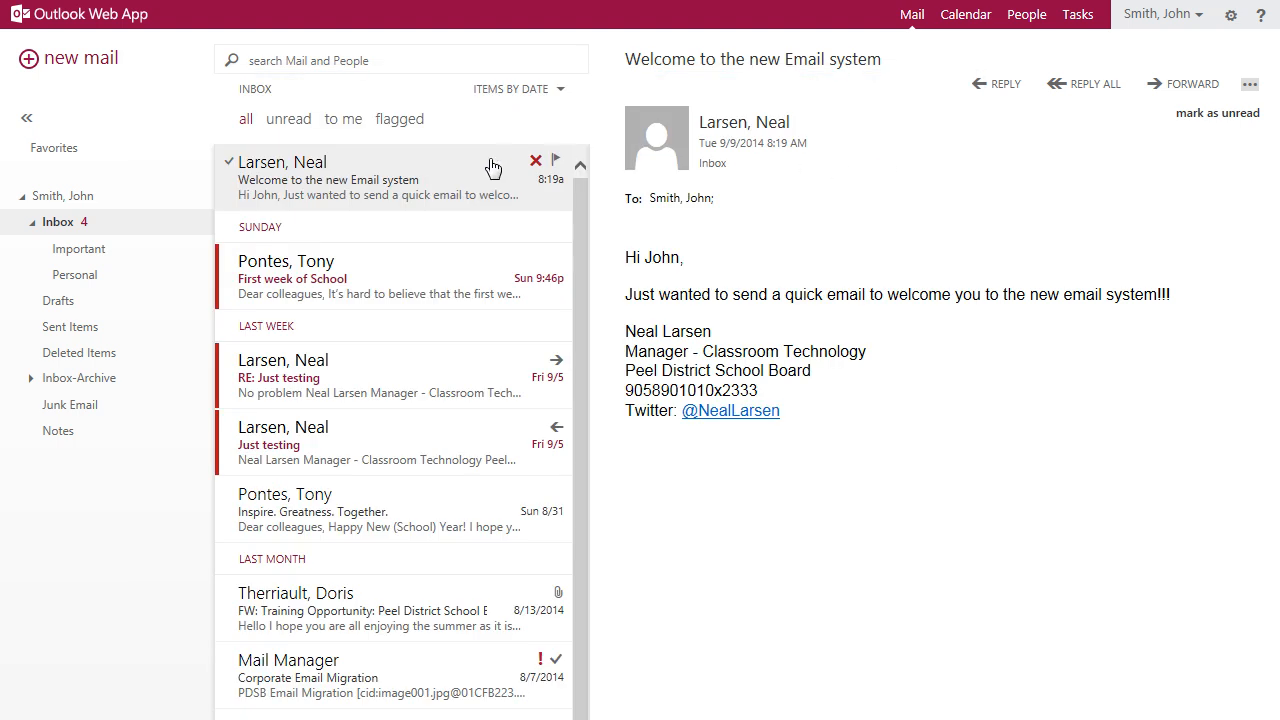
{"action": "left_click", "coordinate": [532, 160]}
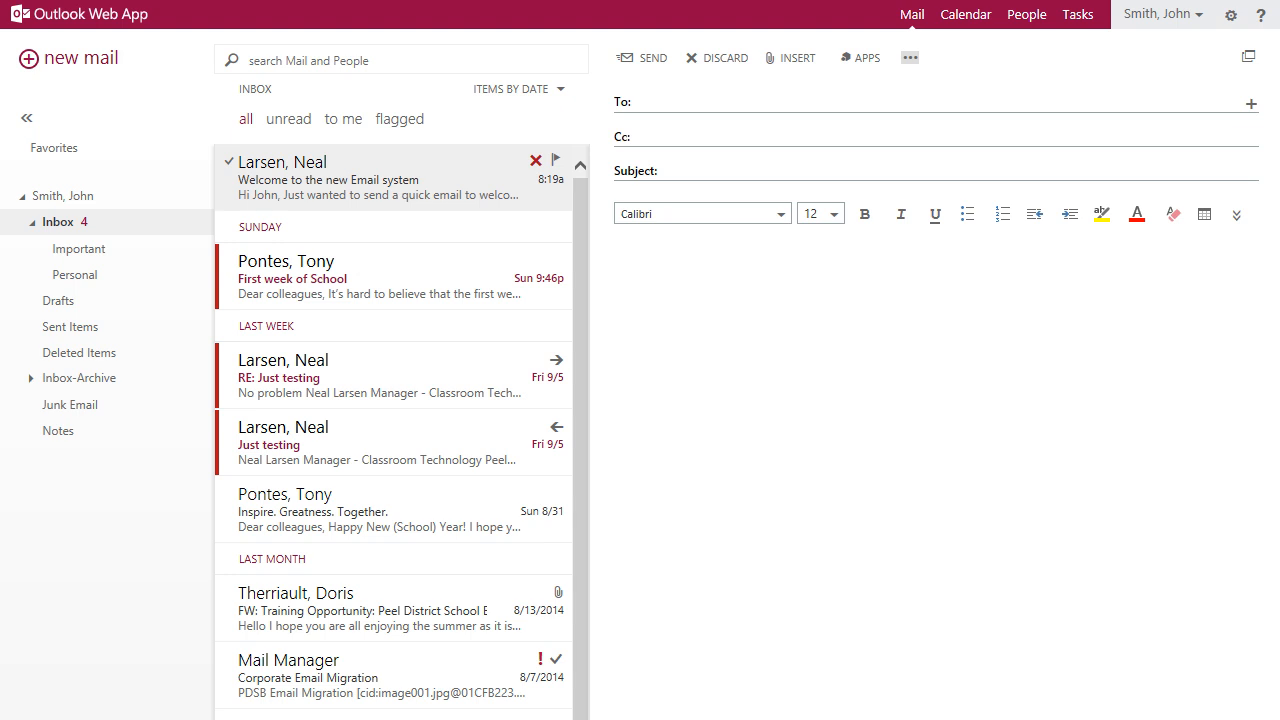
{"action": "type", "text": "neal"}
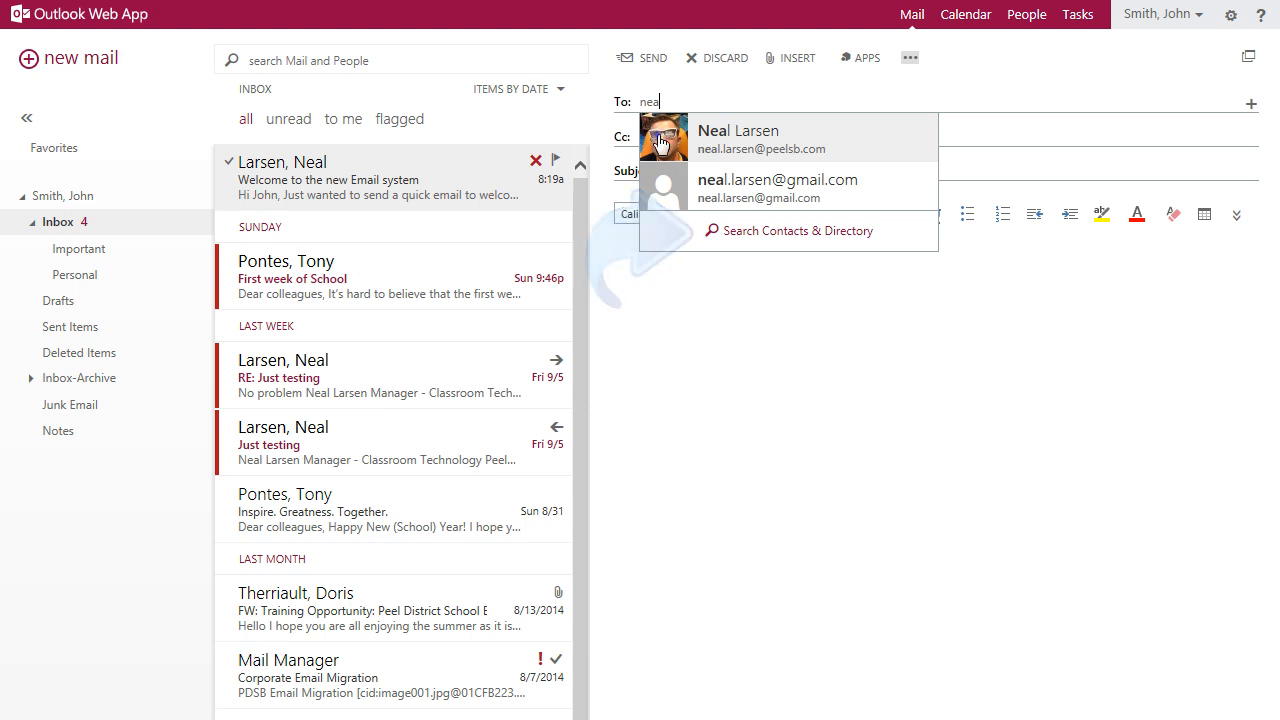
{"action": "left_click", "coordinate": [738, 138]}
{"action": "type", "text": "test subject"}
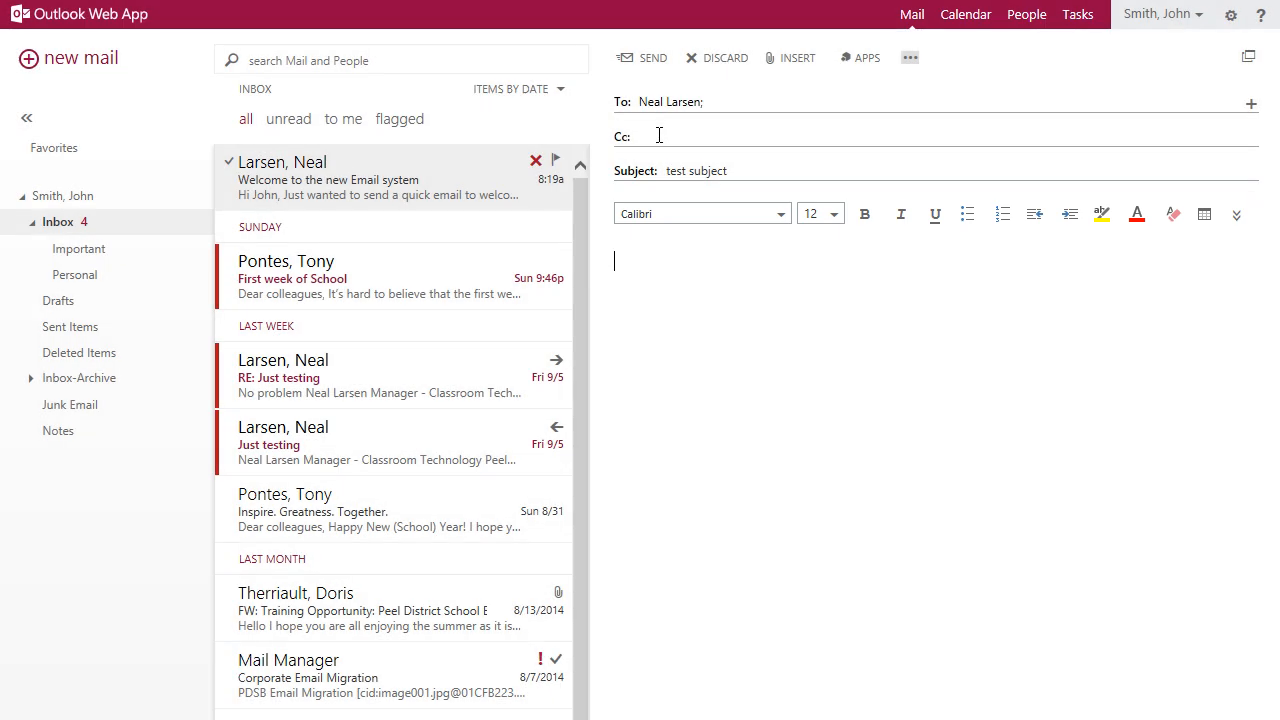
Step: Write 'This is a spelling test' in the body, correcting 'spellinf' via the spelling suggestion
{"action": "type", "text": "T"}
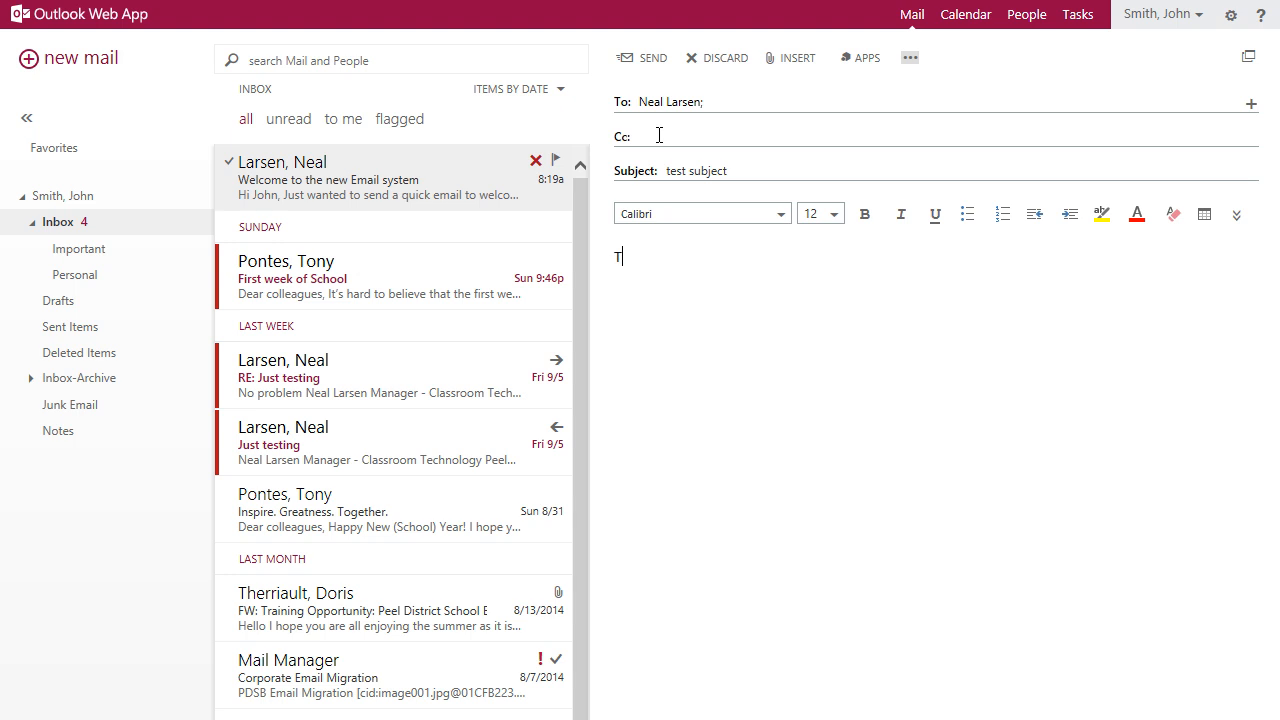
{"action": "type", "text": "This is a spellinf tes"}
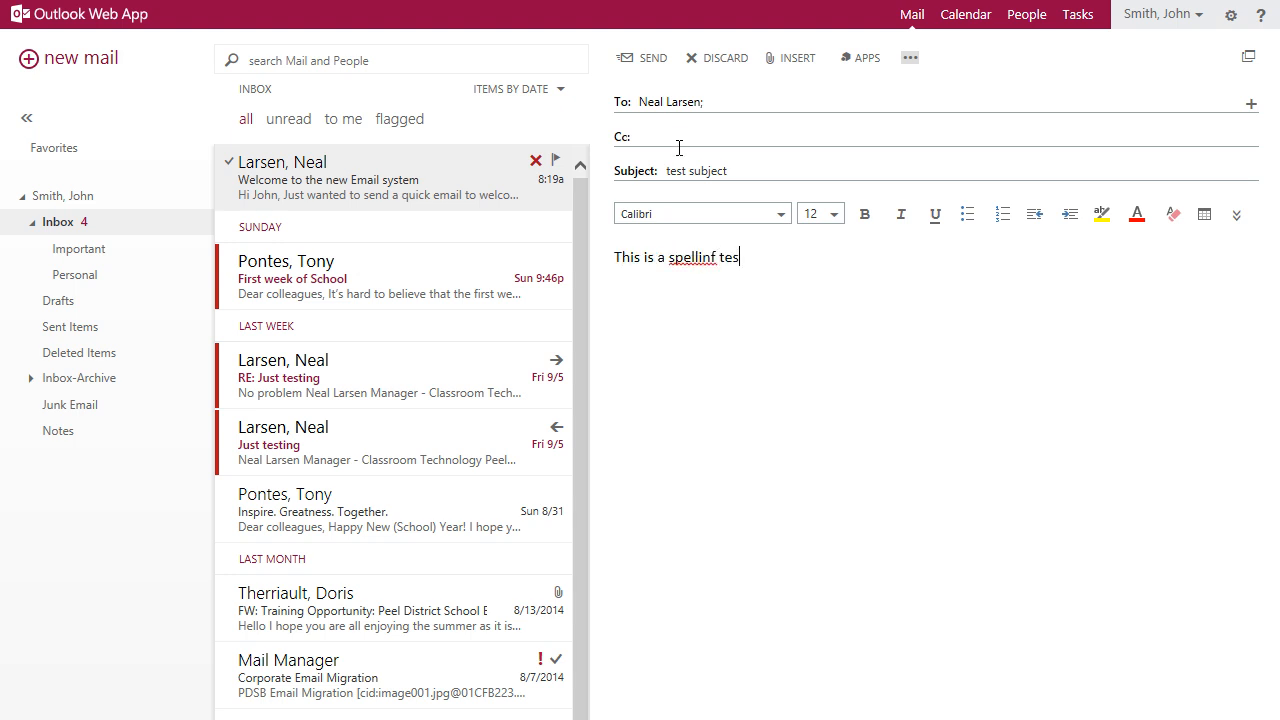
{"action": "right_click", "coordinate": [696, 256]}
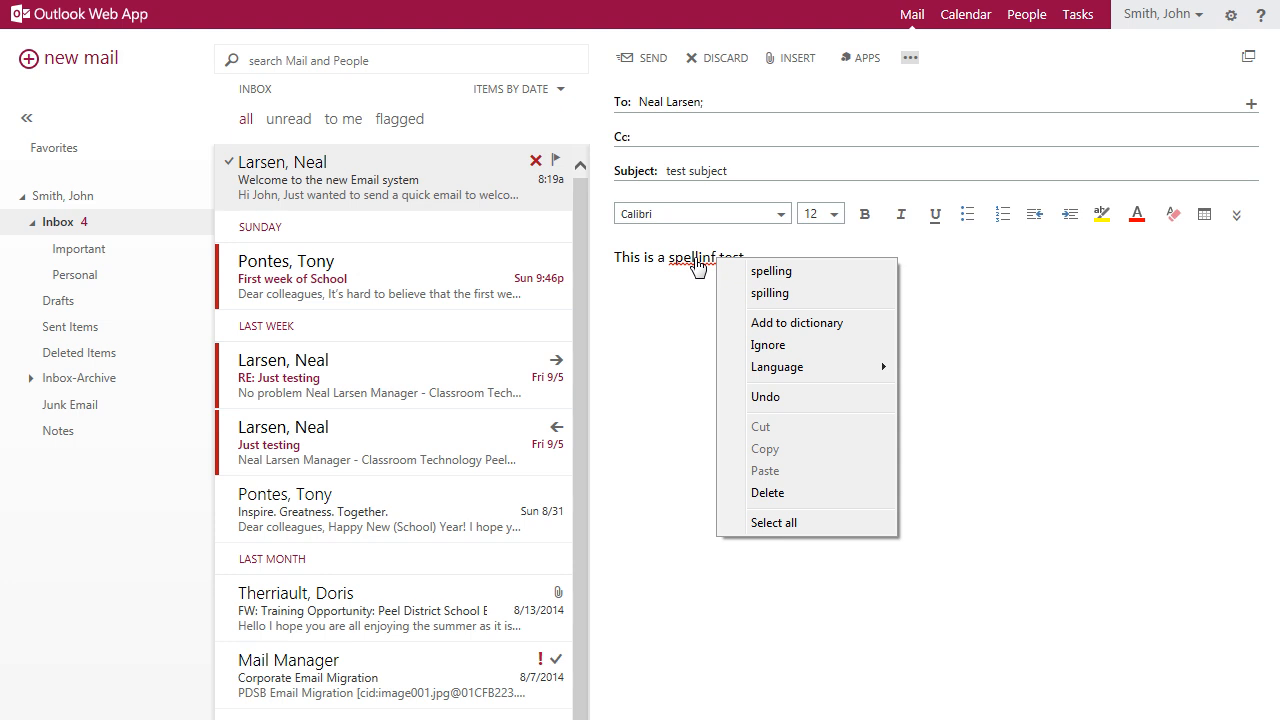
{"action": "left_click", "coordinate": [772, 272]}
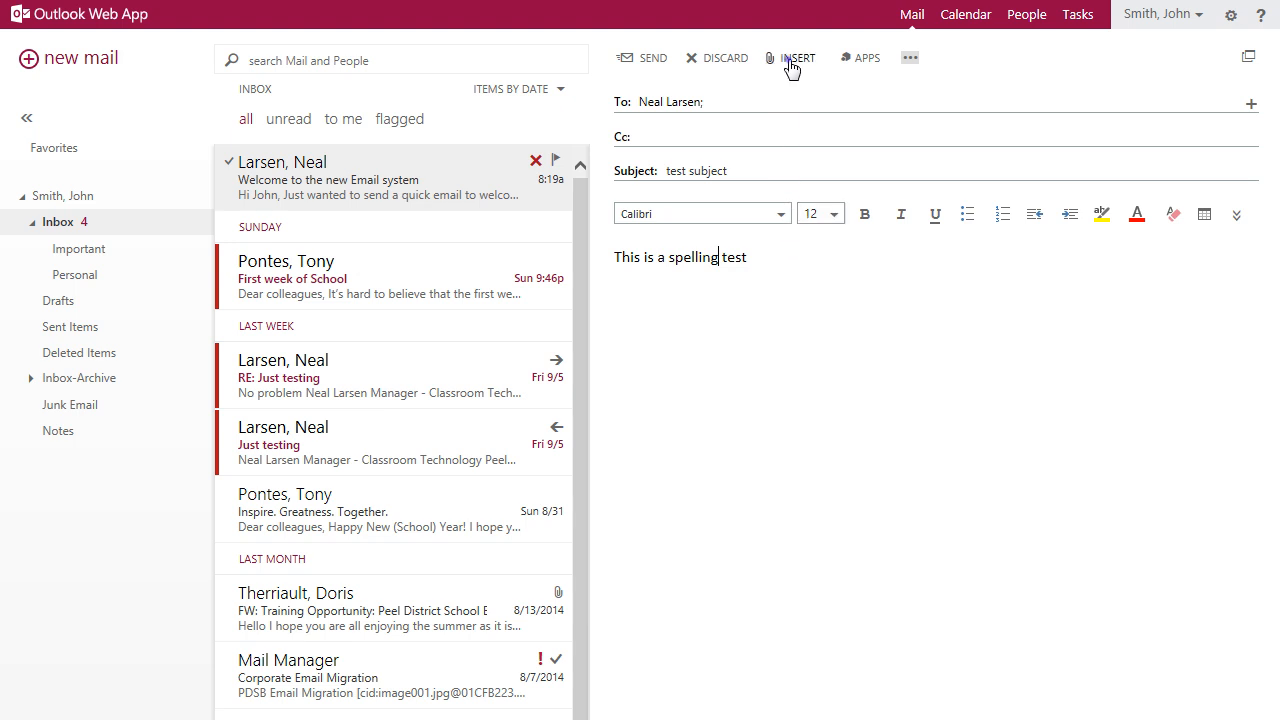
Step: Review the INSERT menu and the extra message options, then dismiss them
{"action": "left_click", "coordinate": [796, 56]}
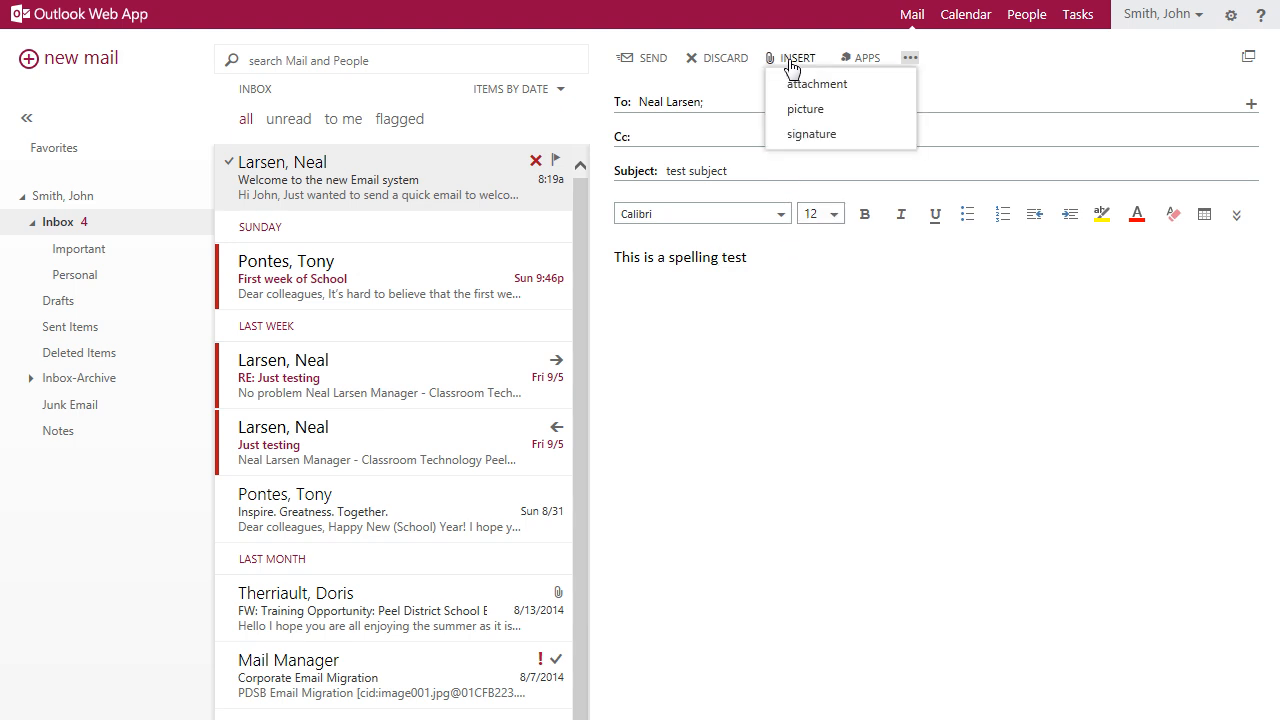
{"action": "mouse_move", "coordinate": [916, 56]}
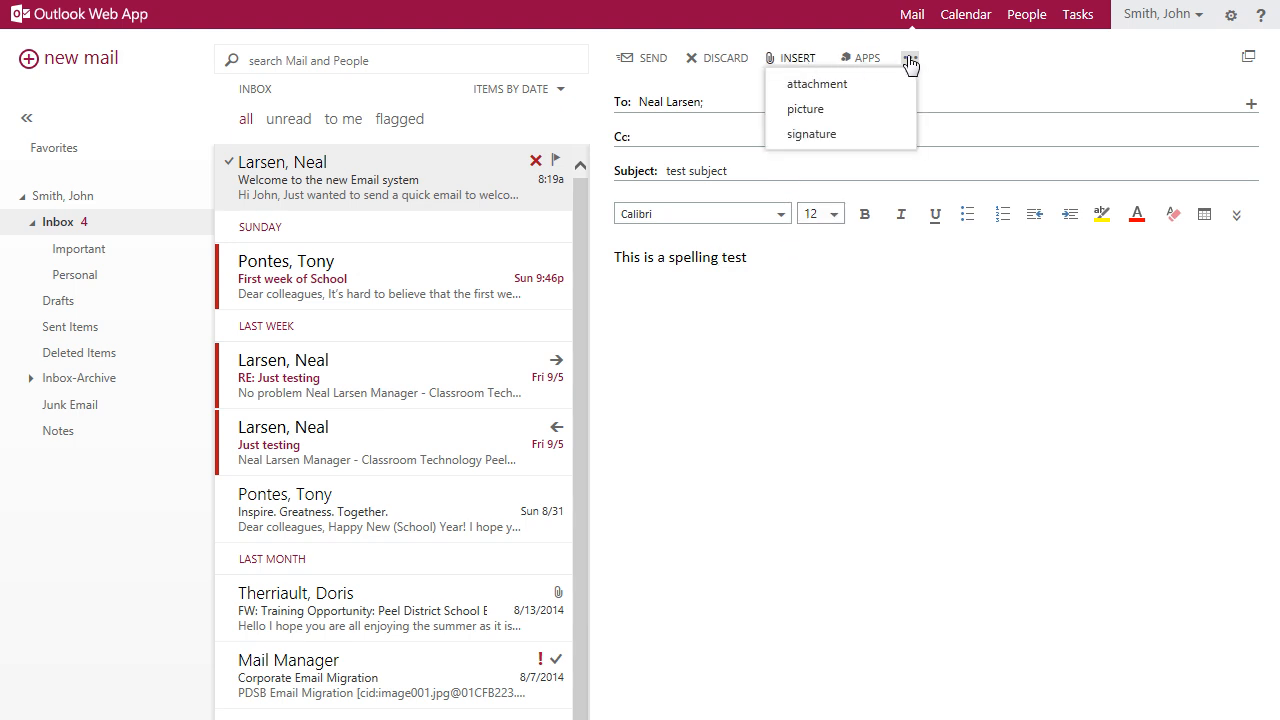
{"action": "left_click", "coordinate": [908, 56]}
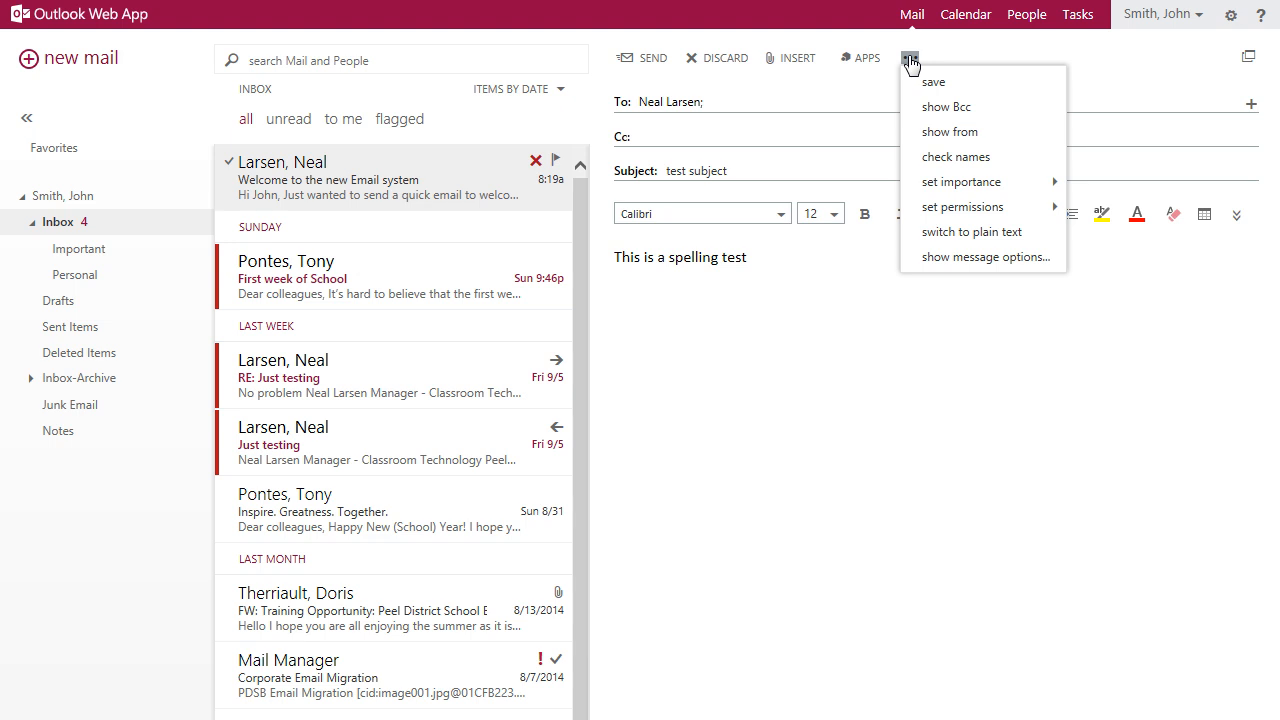
{"action": "mouse_move", "coordinate": [1236, 216]}
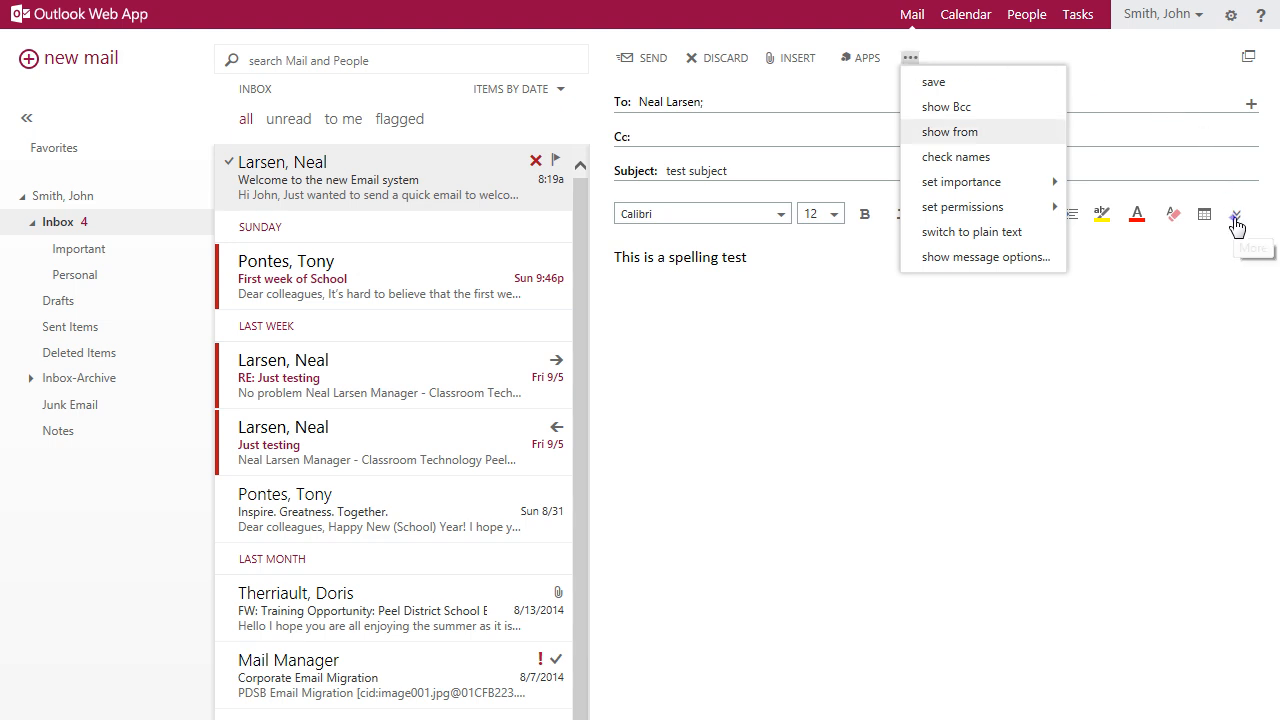
{"action": "left_click", "coordinate": [1236, 212]}
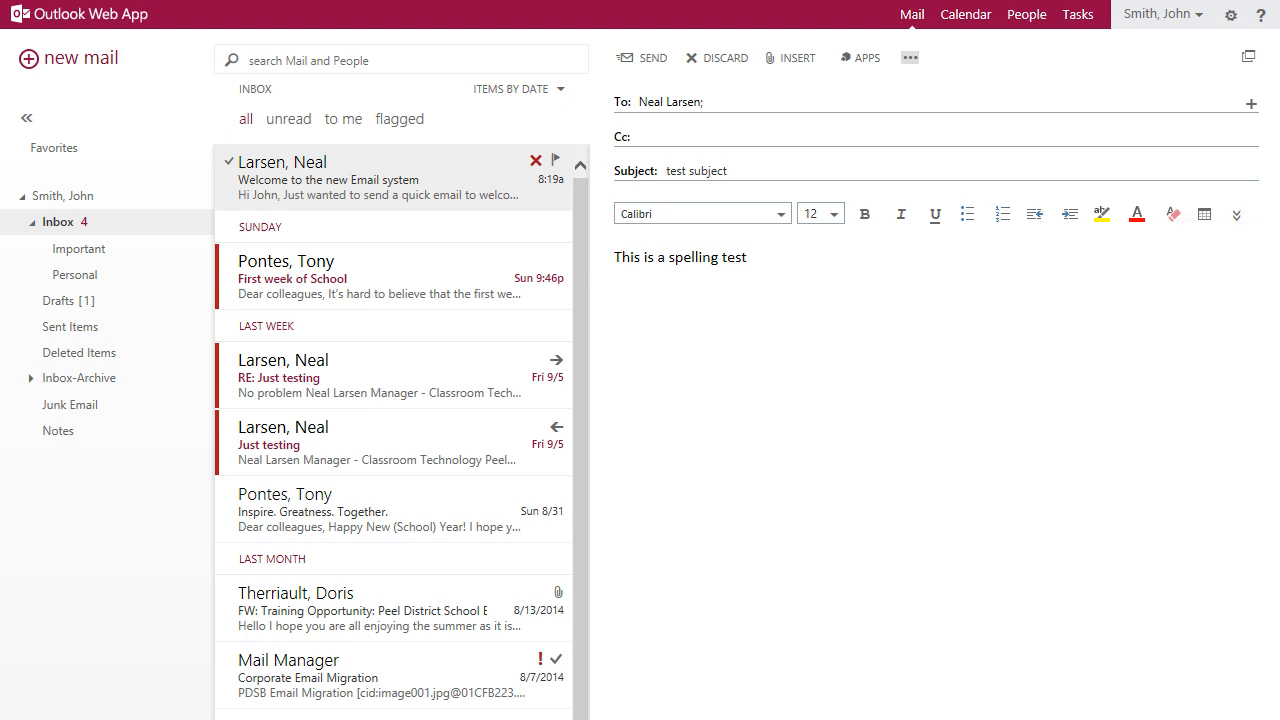
Step: Add 'Please see the attached file', send the message past the attachment reminder, and start searching 'mi'
{"action": "type", "text": "Please see the attac"}
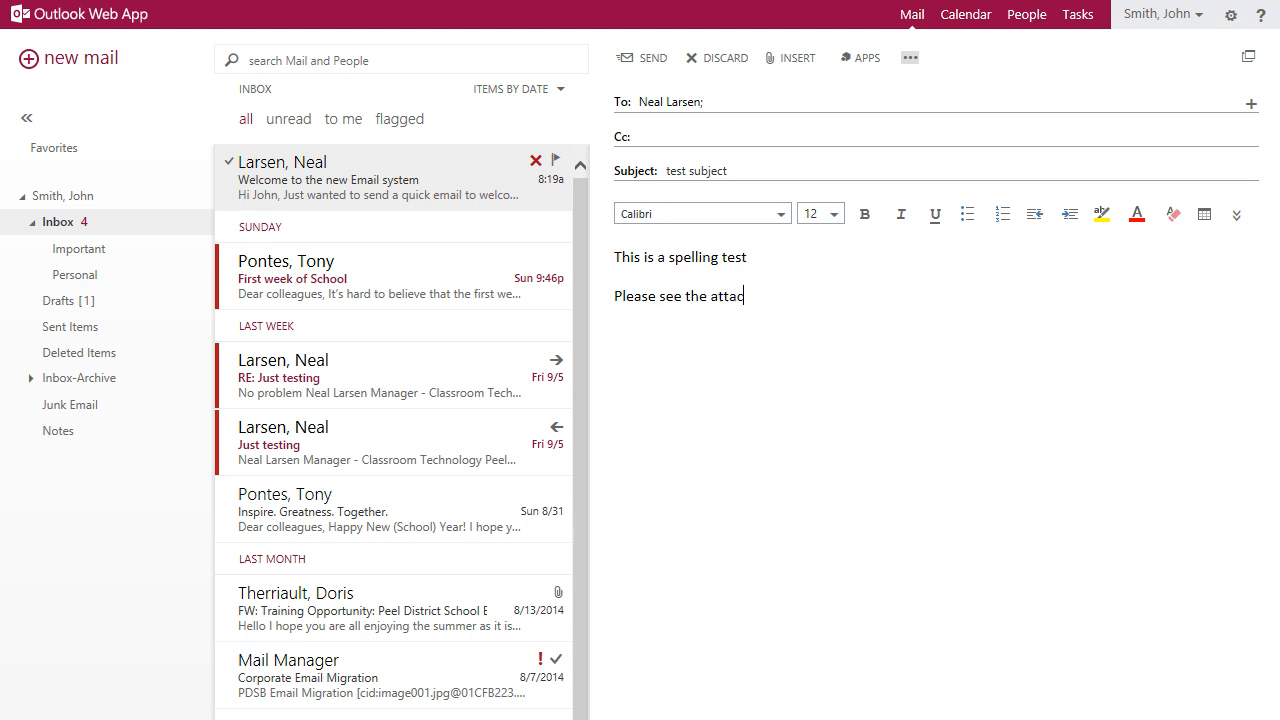
{"action": "type", "text": "hed file"}
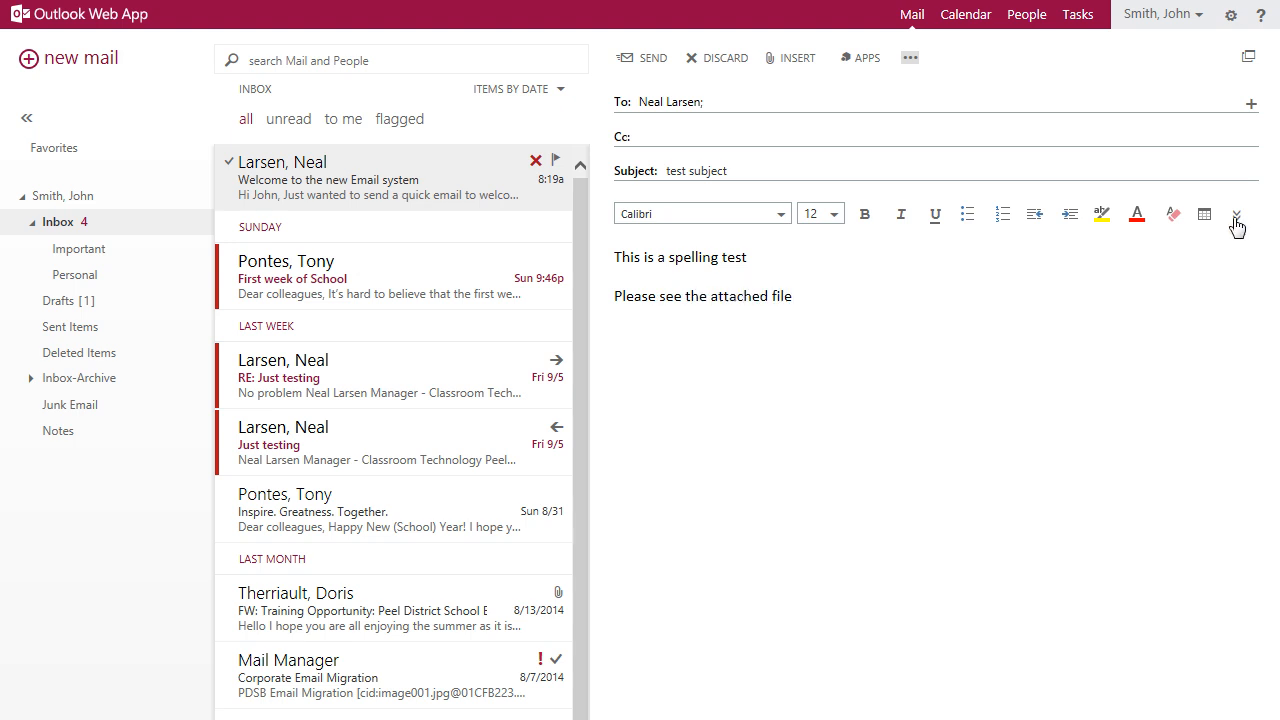
{"action": "left_click", "coordinate": [648, 56]}
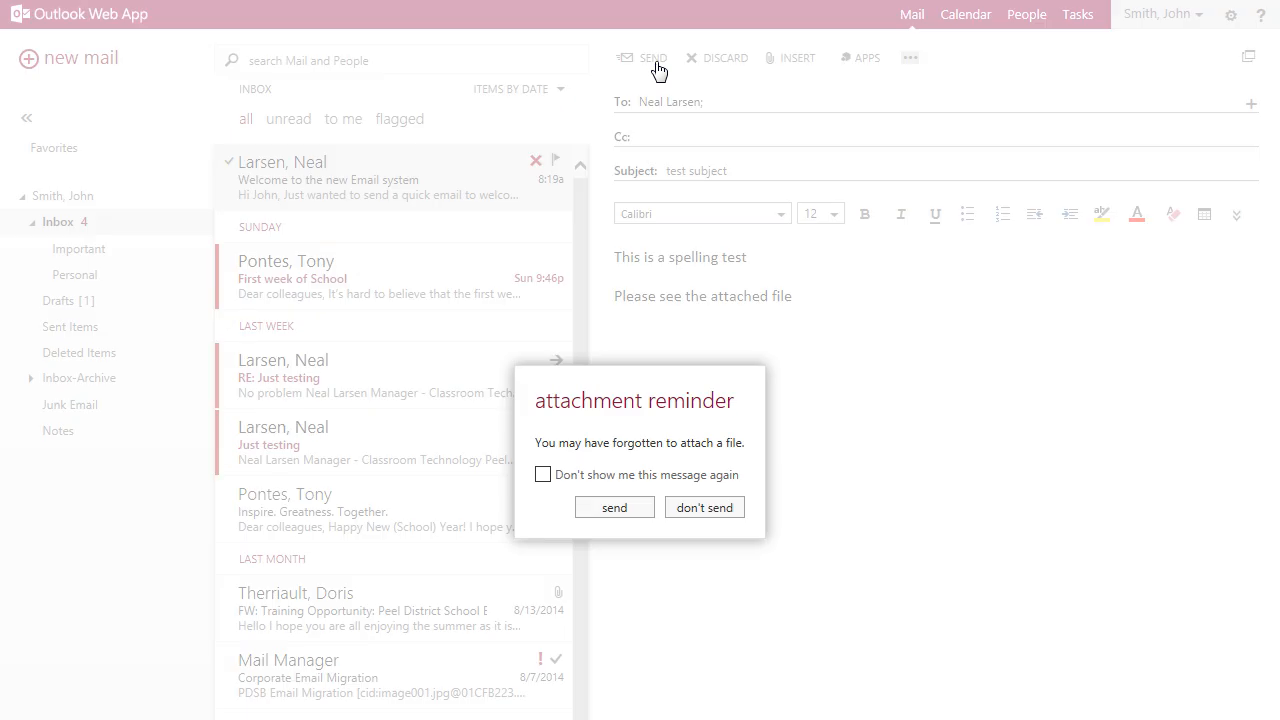
{"action": "left_click", "coordinate": [704, 508]}
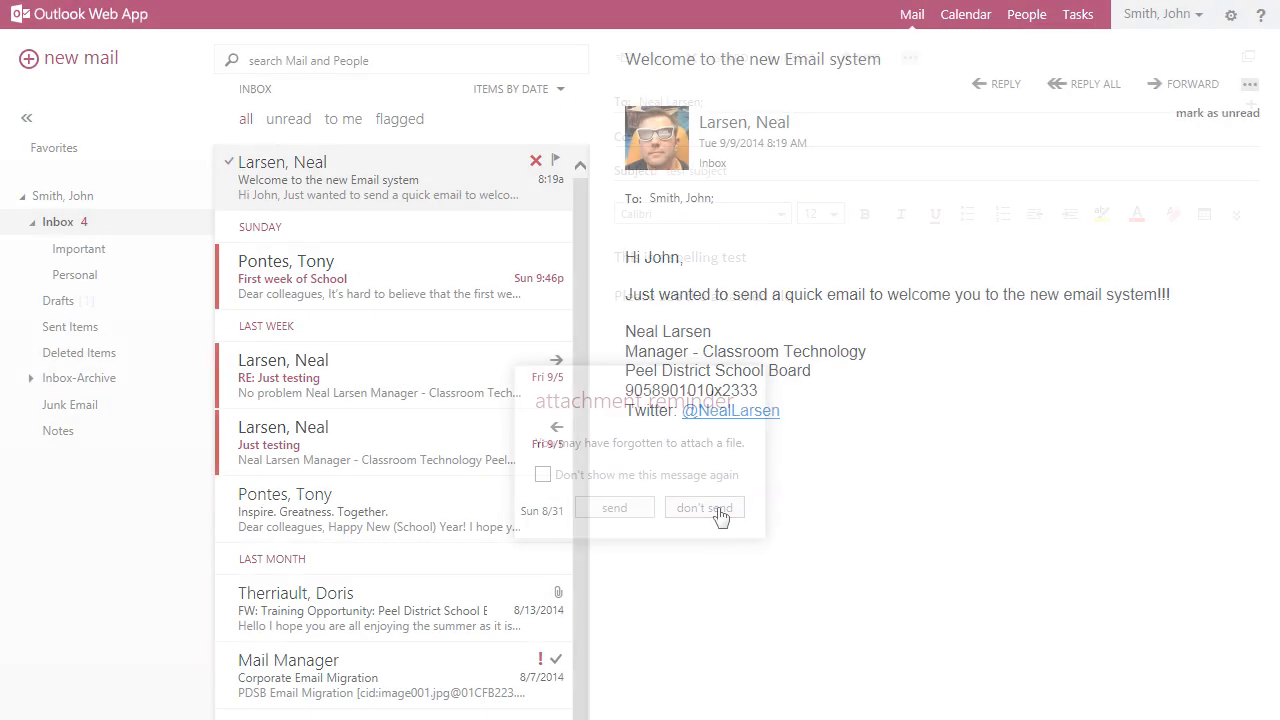
{"action": "left_click", "coordinate": [704, 508]}
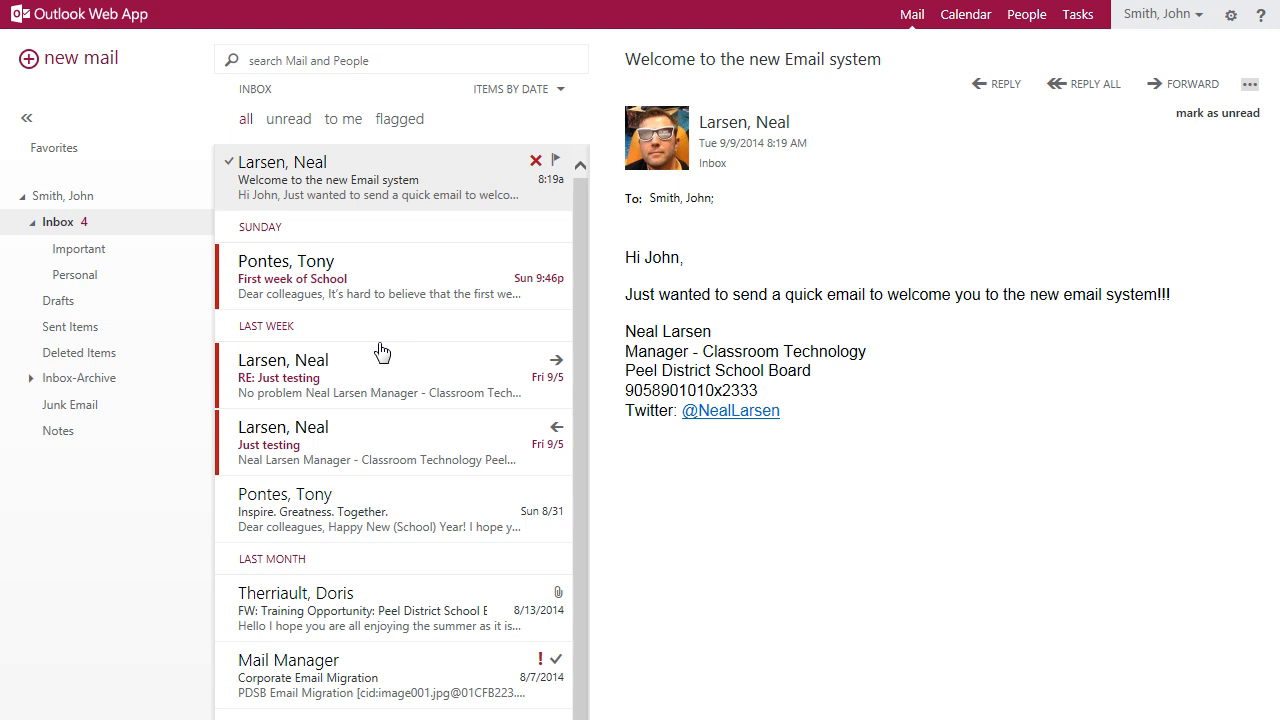
{"action": "type", "text": "migration"}
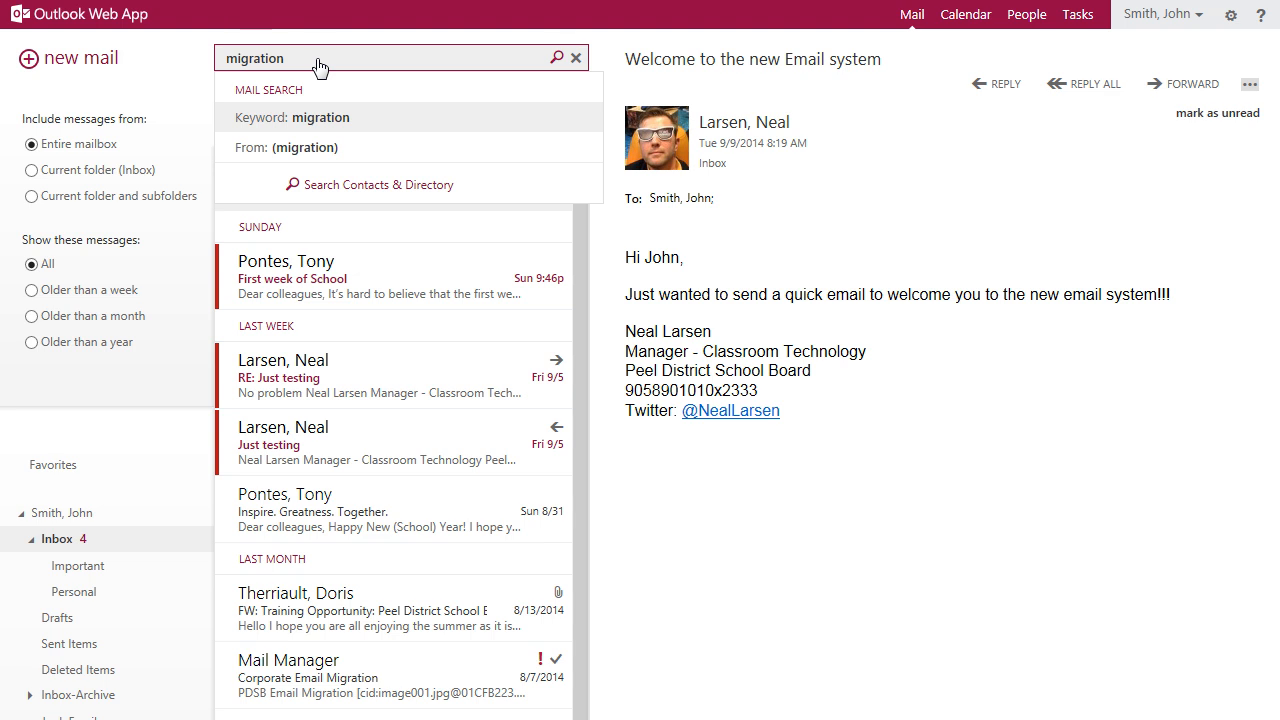
{"action": "mouse_move", "coordinate": [332, 96]}
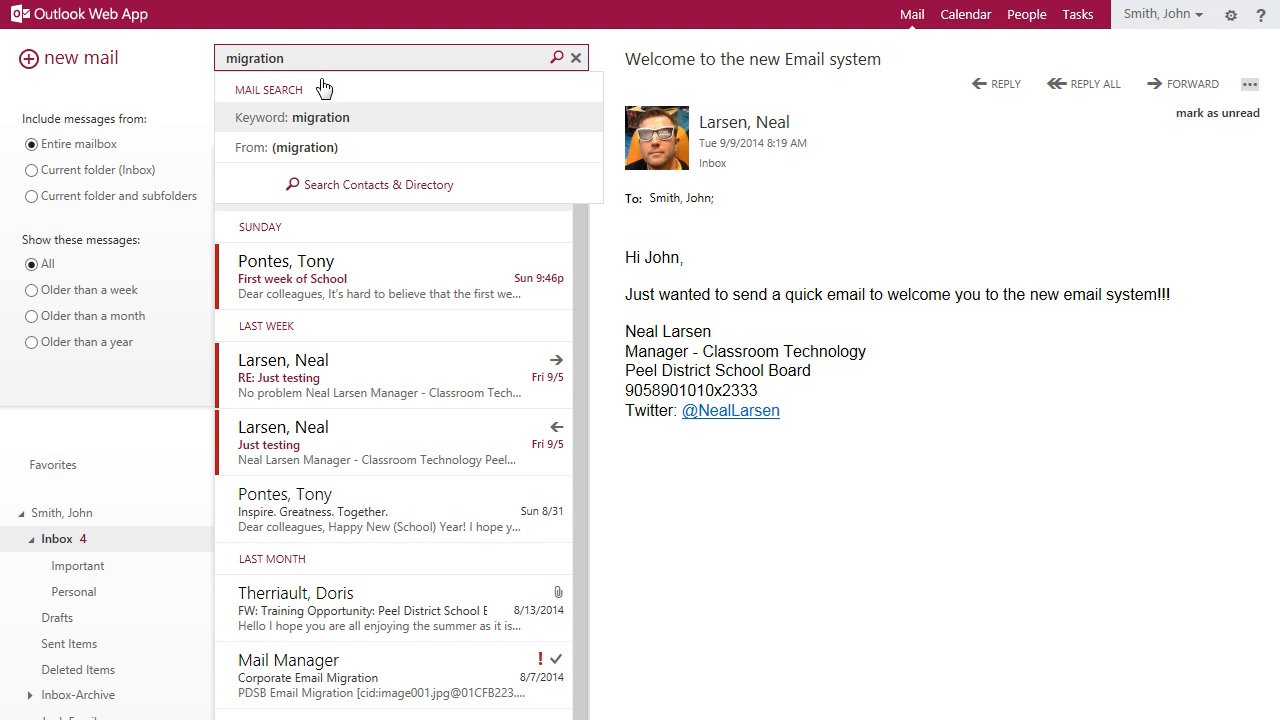
{"action": "left_click", "coordinate": [556, 56]}
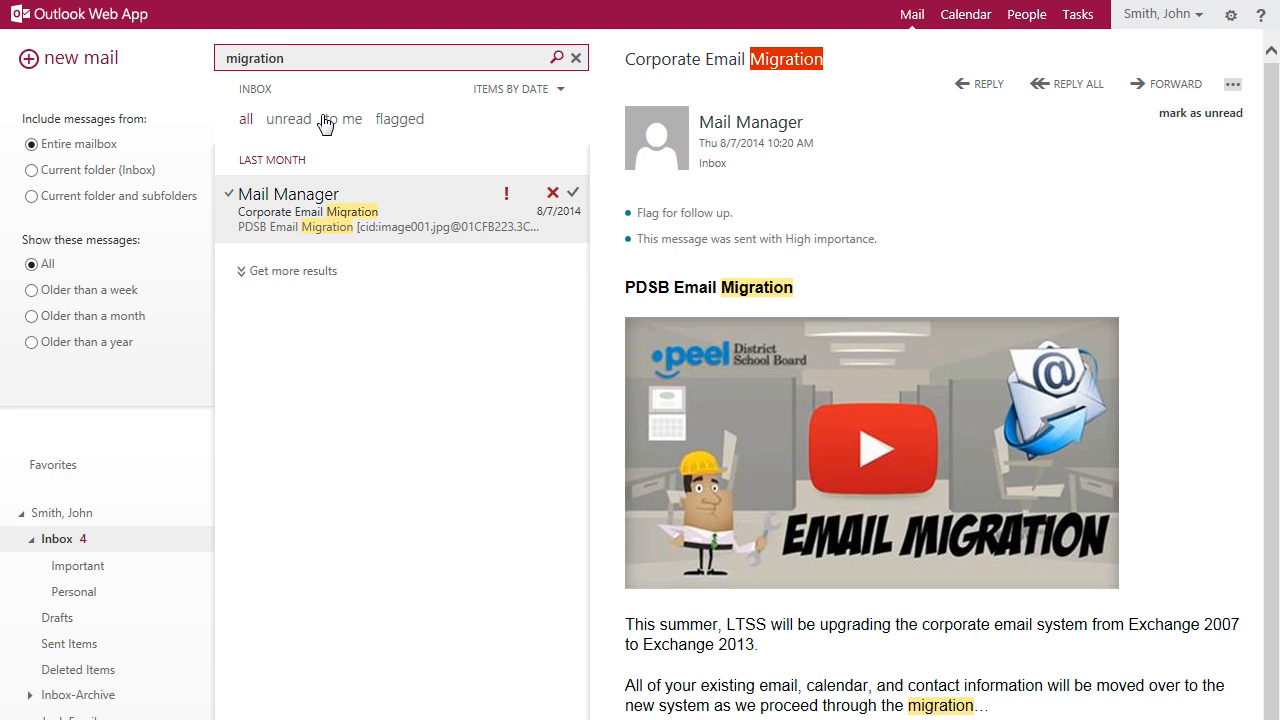
{"action": "left_click", "coordinate": [572, 56]}
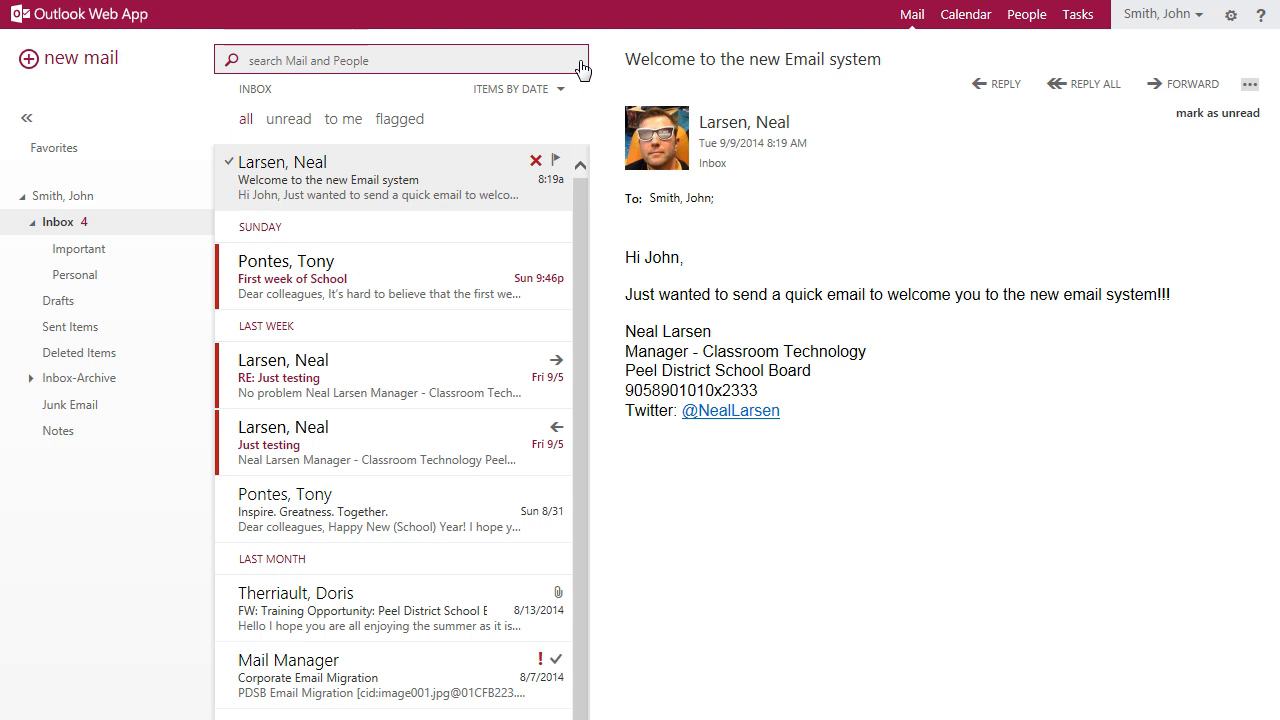
{"action": "mouse_move", "coordinate": [1180, 32]}
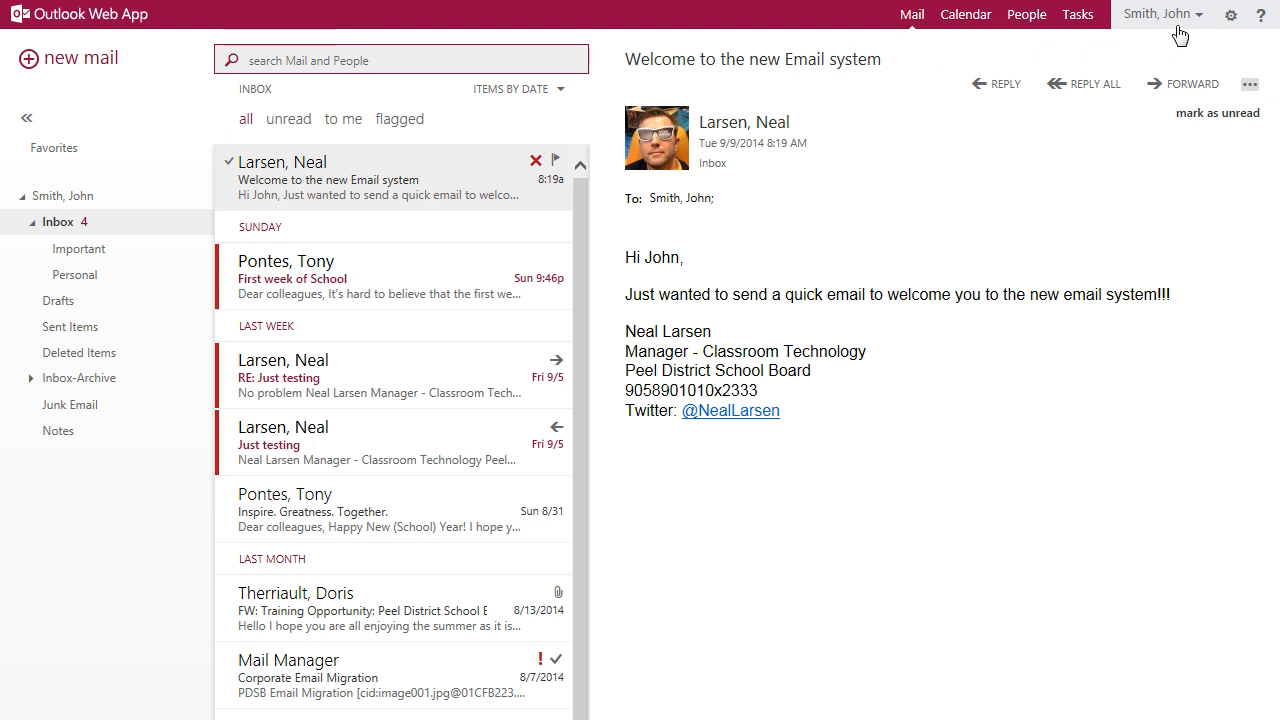
Step: View the signed-in account panel, then bring up the gear settings menu
{"action": "left_click", "coordinate": [1160, 12]}
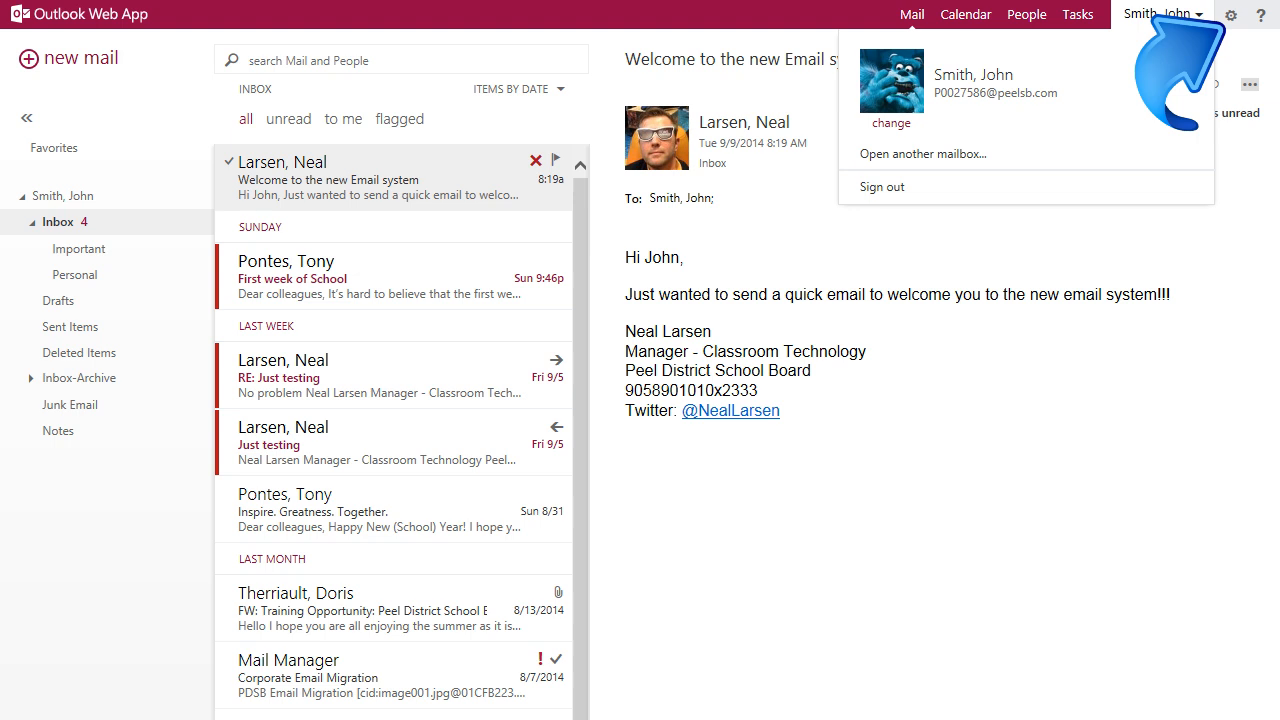
{"action": "mouse_move", "coordinate": [1232, 16]}
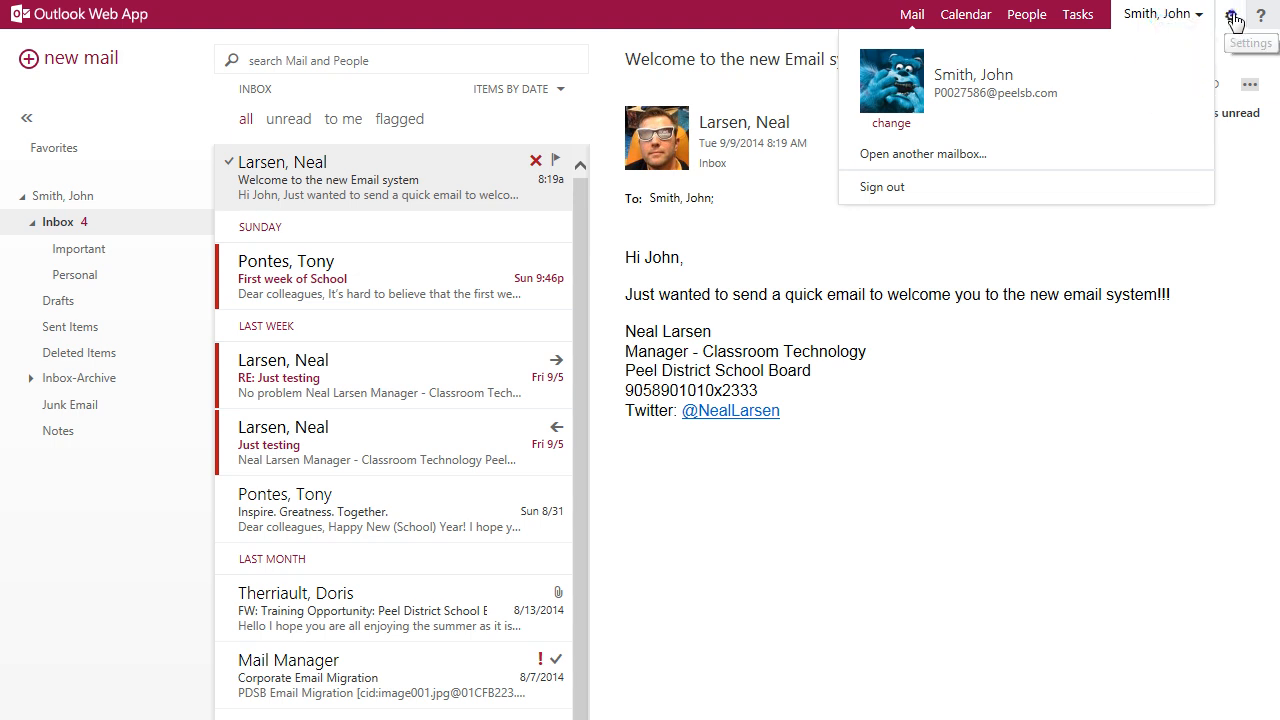
{"action": "left_click", "coordinate": [1232, 16]}
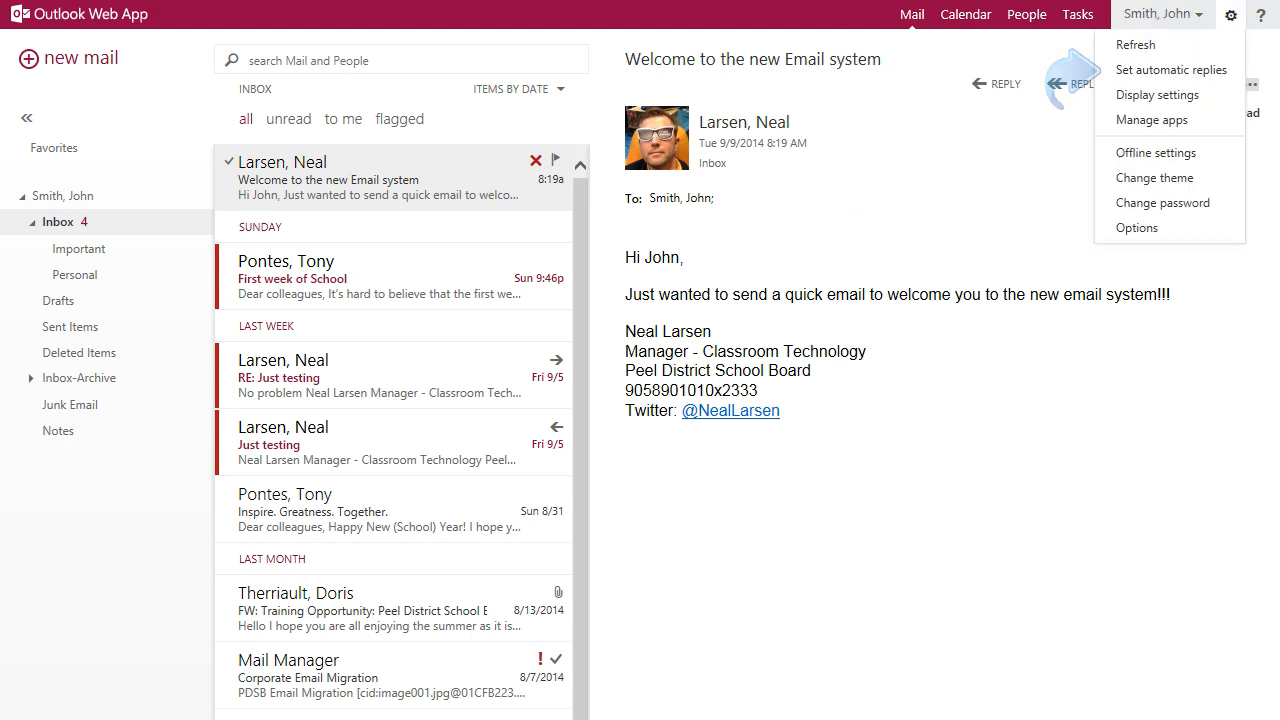